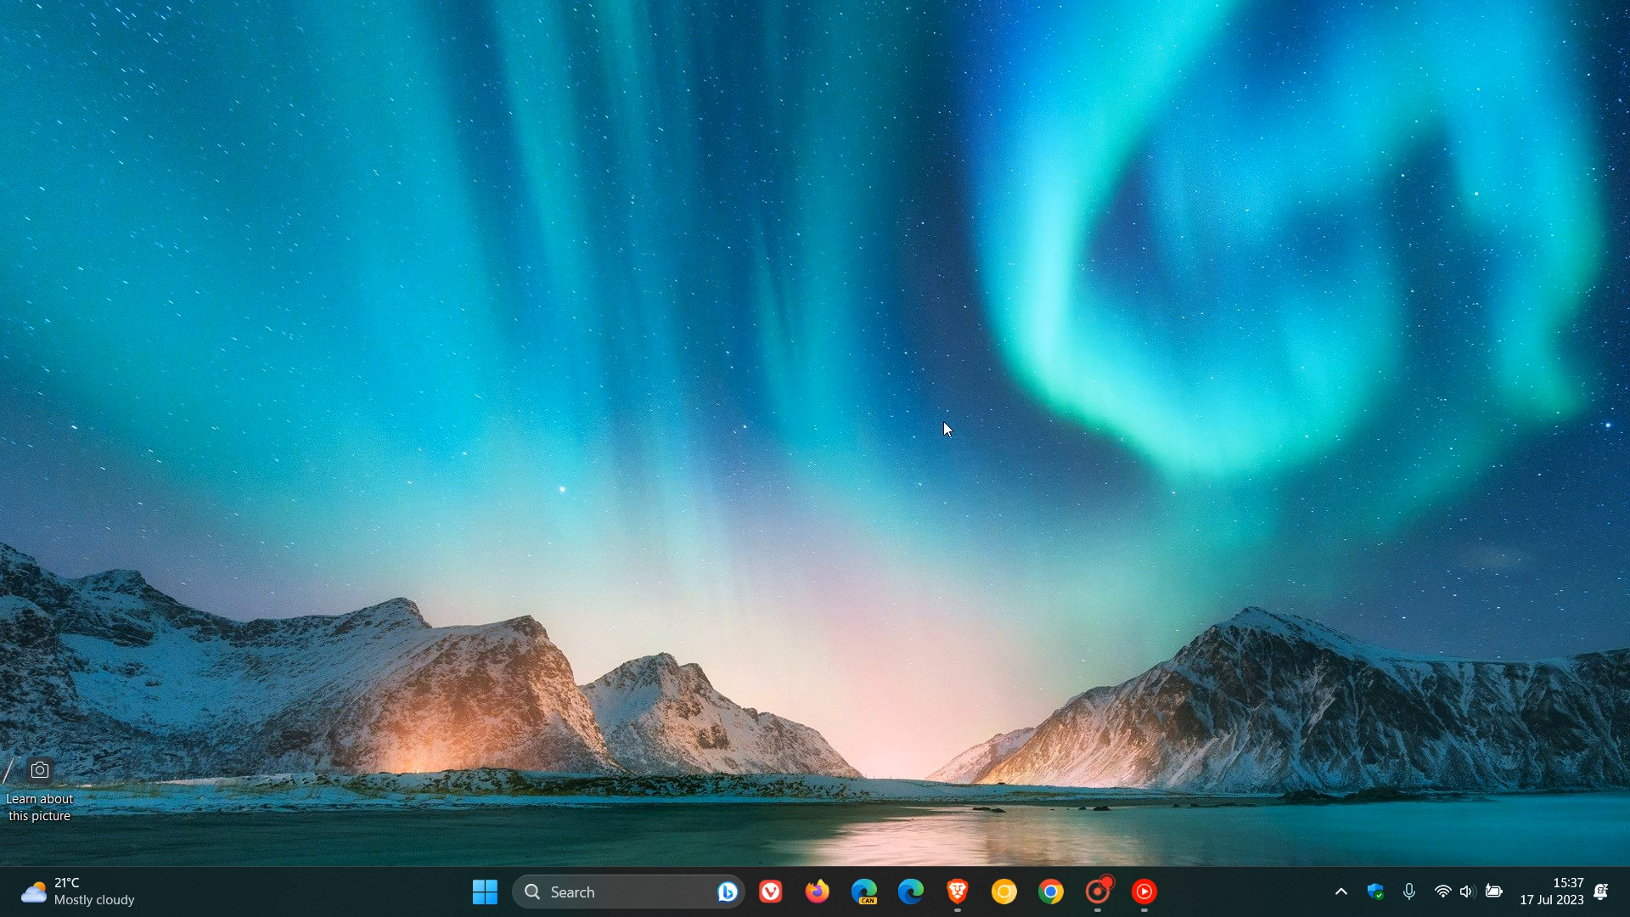
{"action": "mouse_move", "coordinate": [953, 853]}
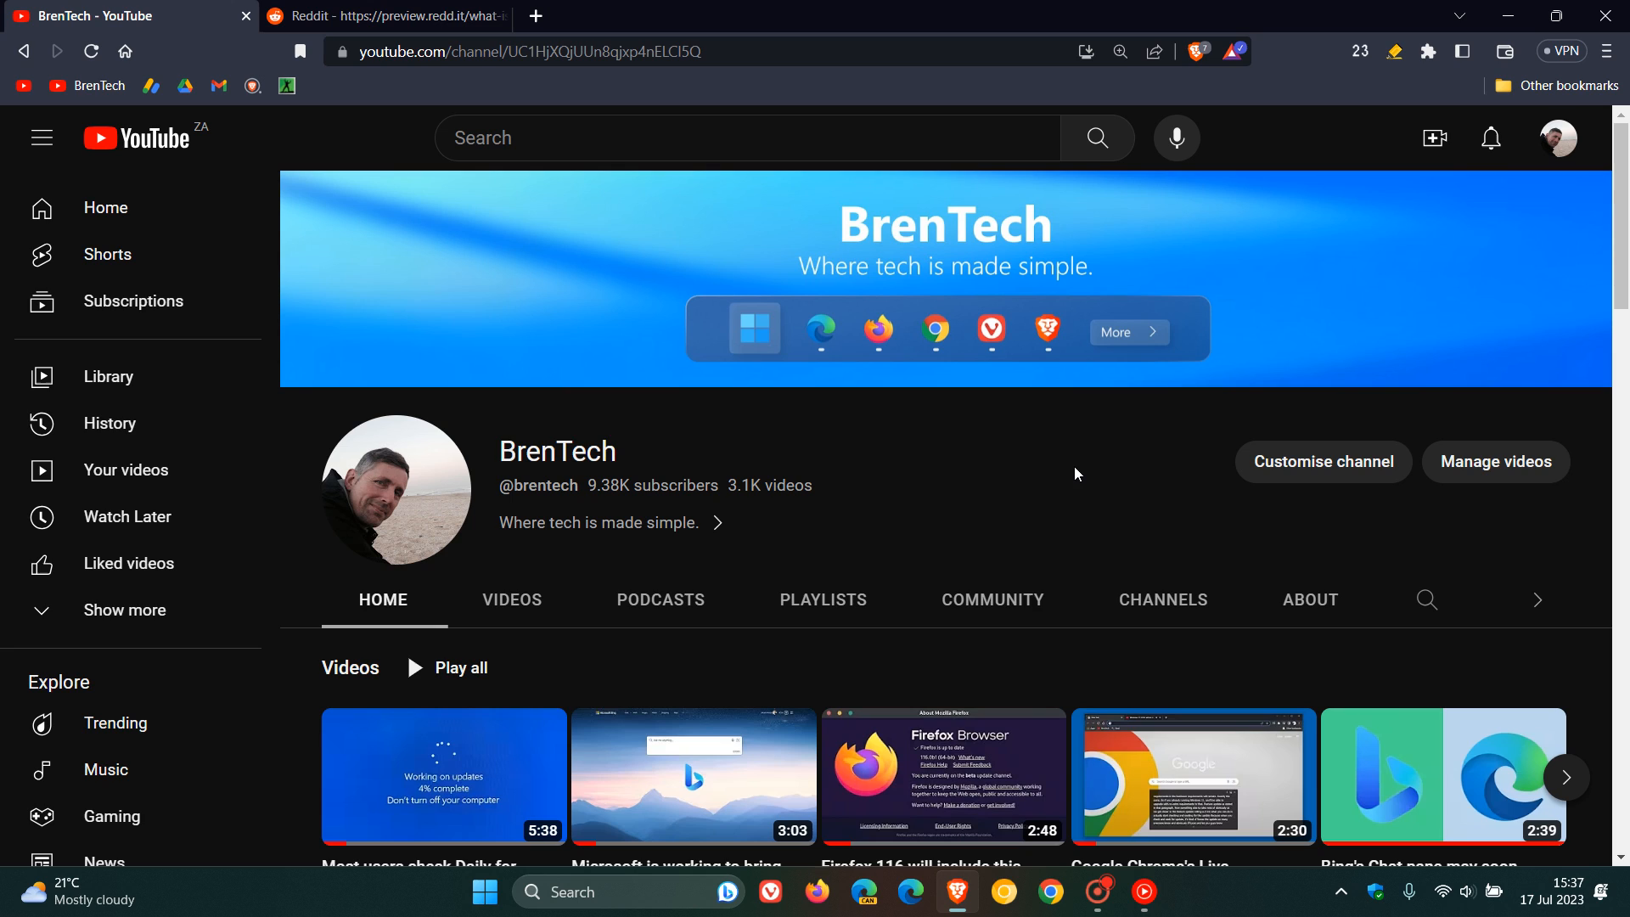
{"action": "mouse_move", "coordinate": [936, 492]}
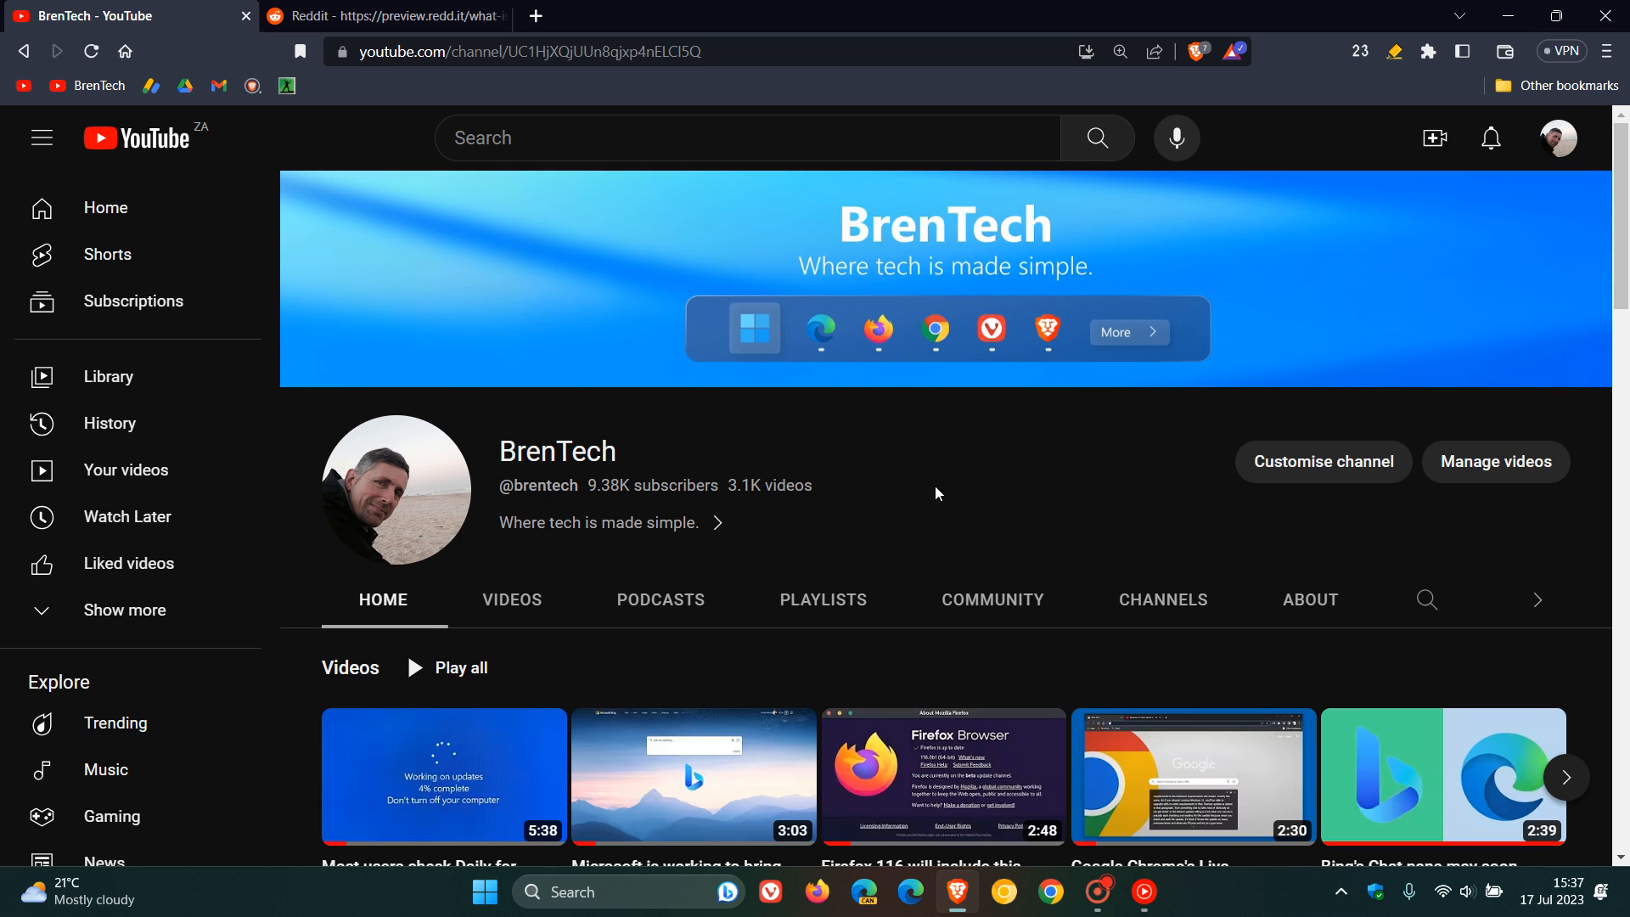
{"action": "mouse_move", "coordinate": [451, 181]}
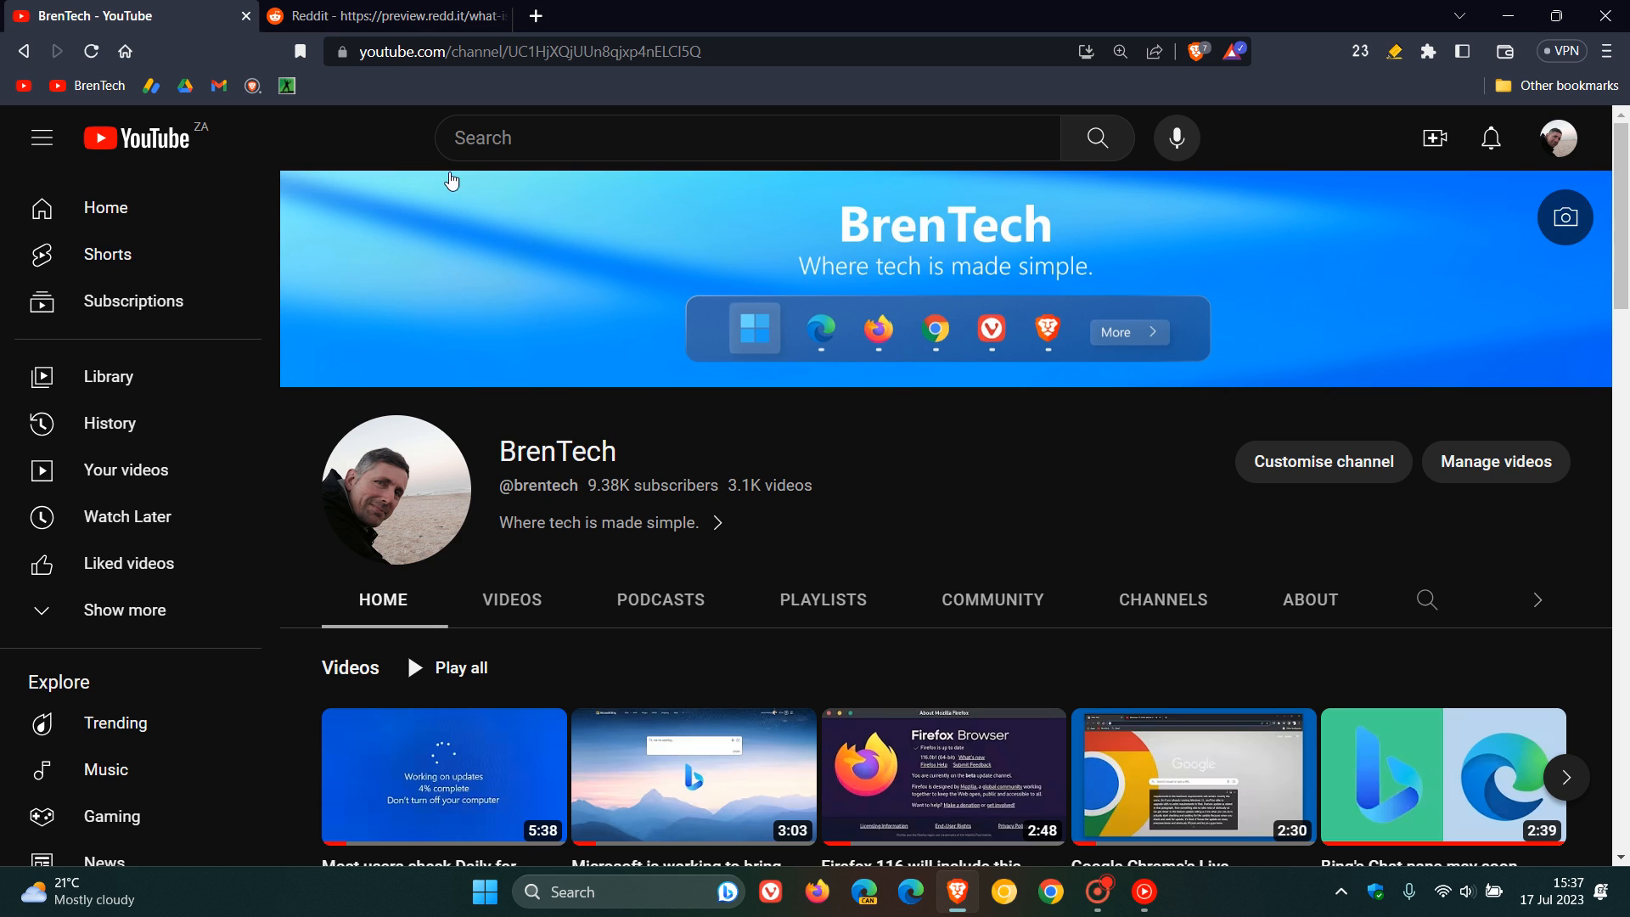
Step: Switch to the Reddit tab showing the r/youtube post with Stable volume · Off circled
{"action": "left_click", "coordinate": [385, 15]}
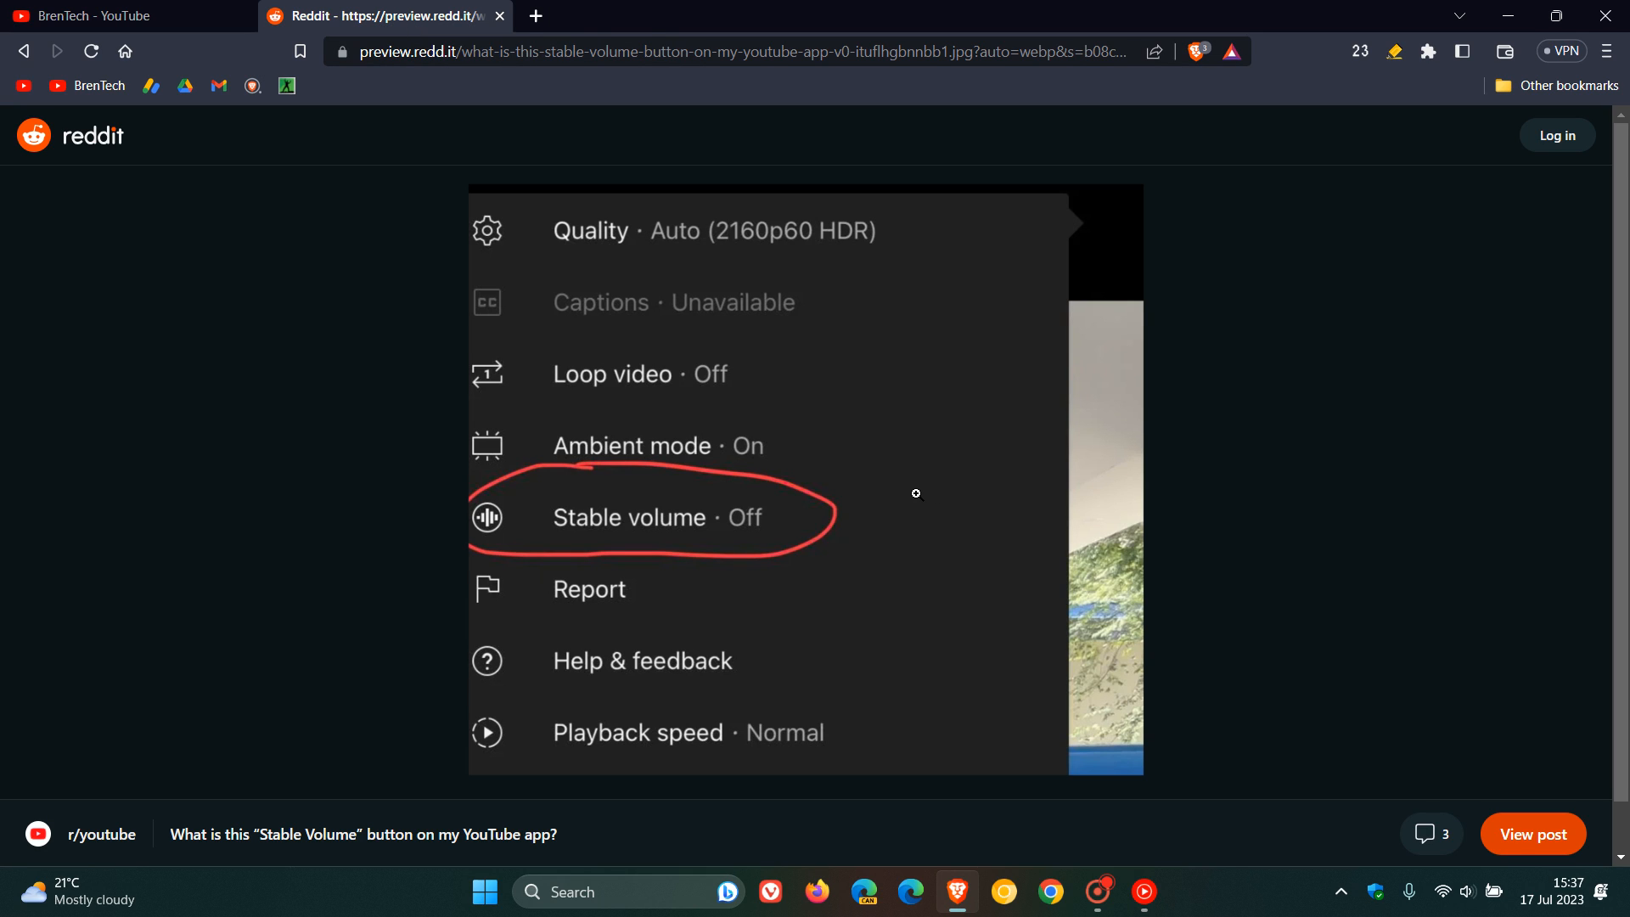
{"action": "mouse_move", "coordinate": [631, 556]}
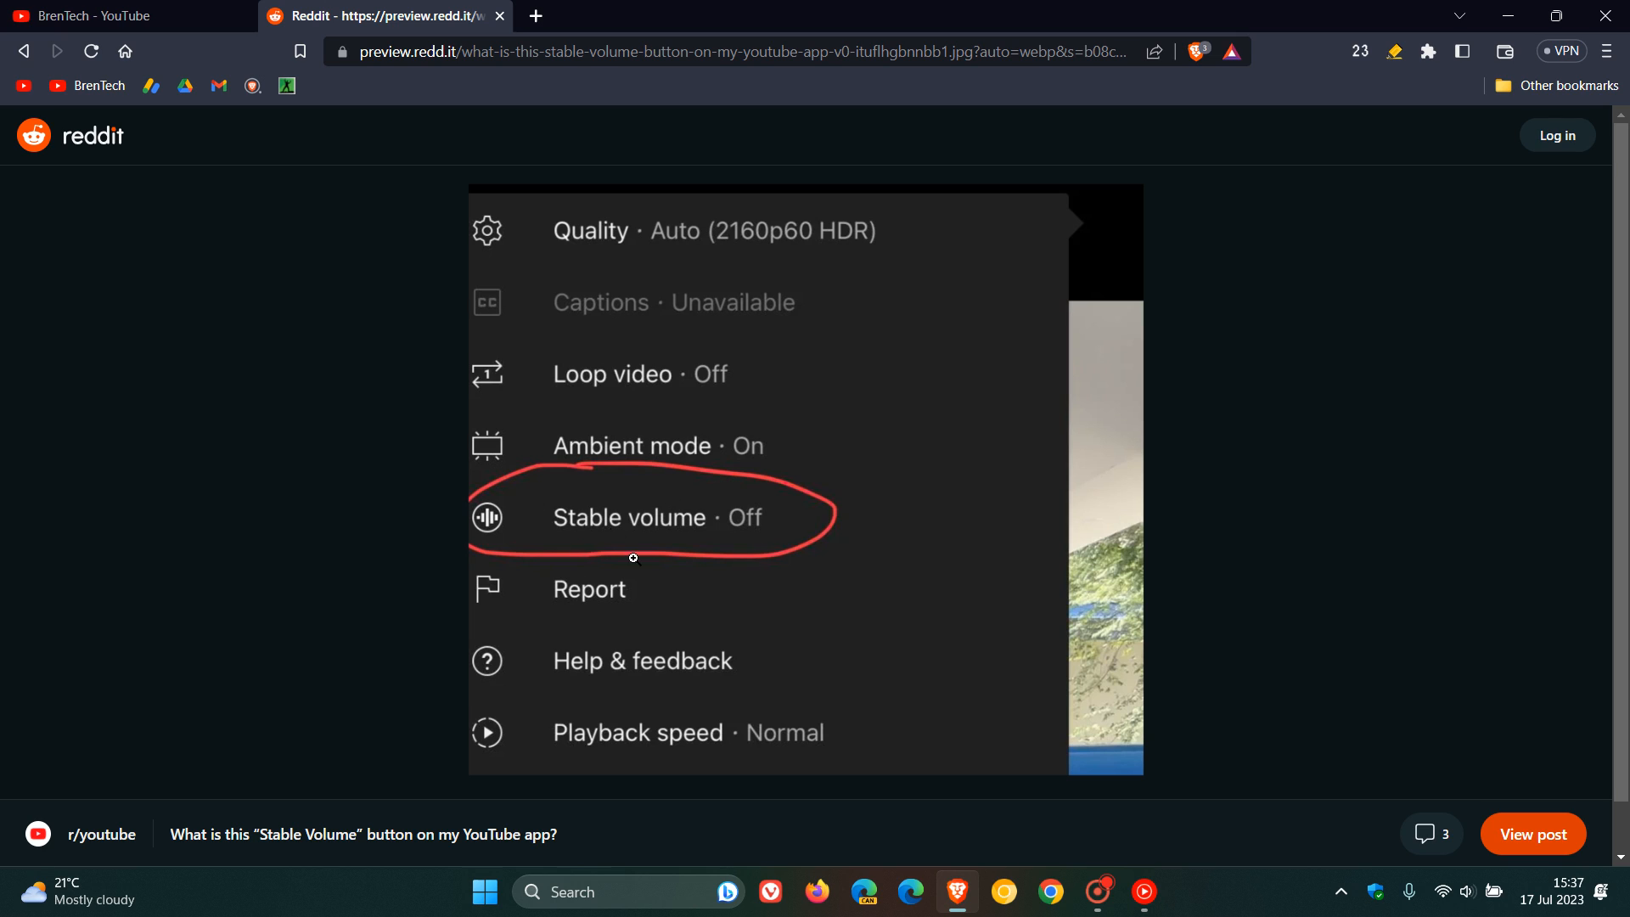
{"action": "mouse_move", "coordinate": [849, 500]}
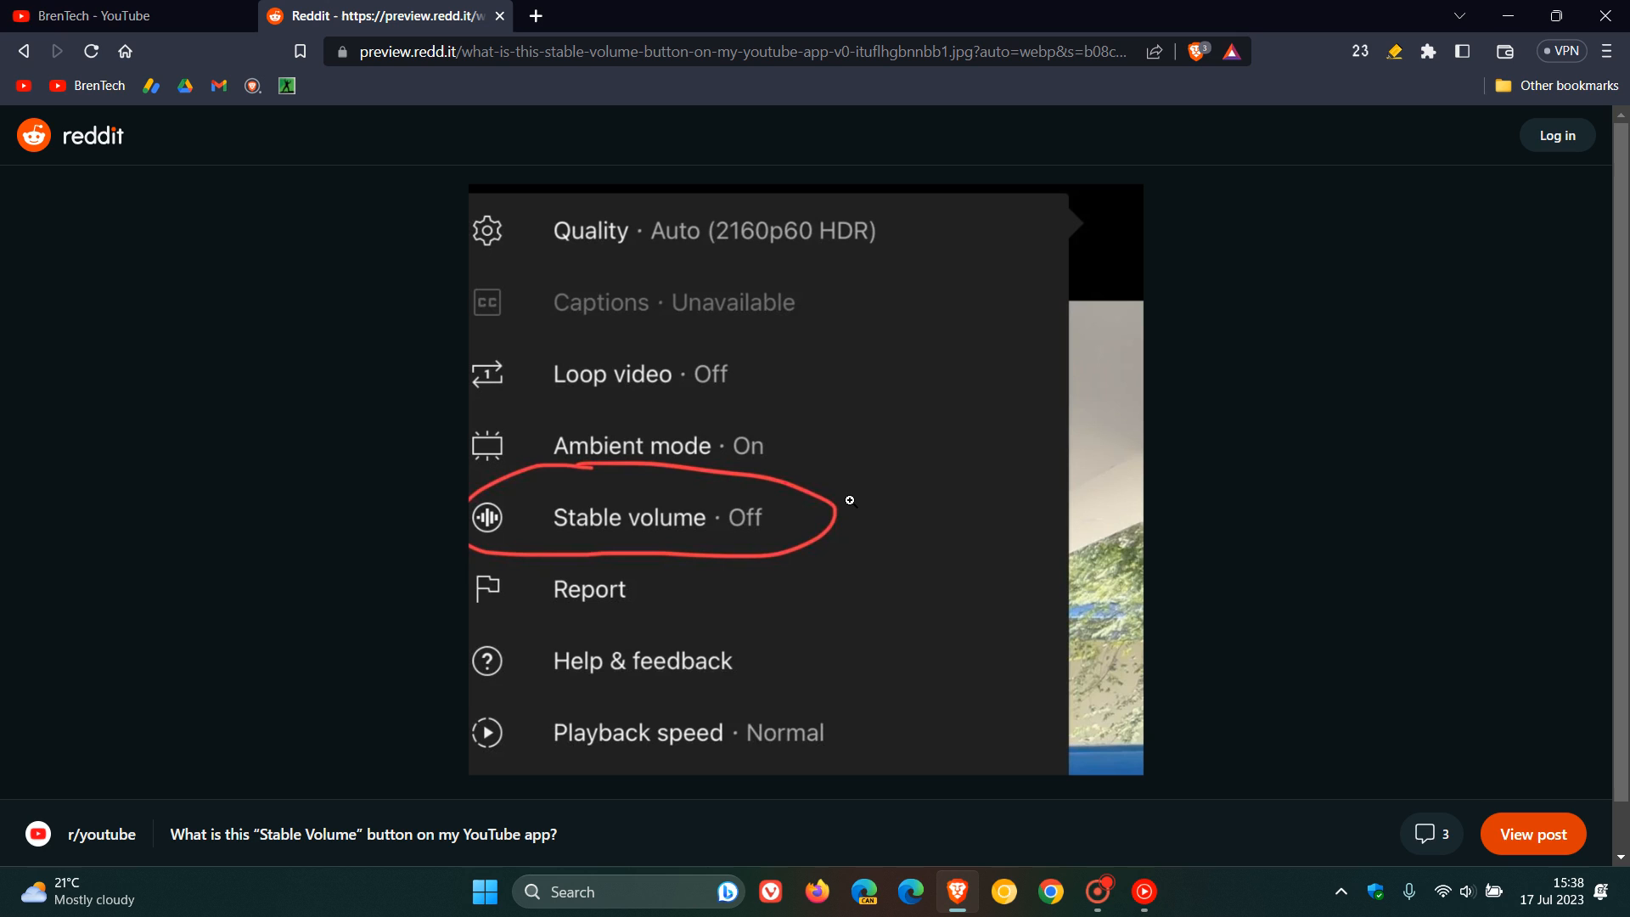
{"action": "mouse_move", "coordinate": [612, 474]}
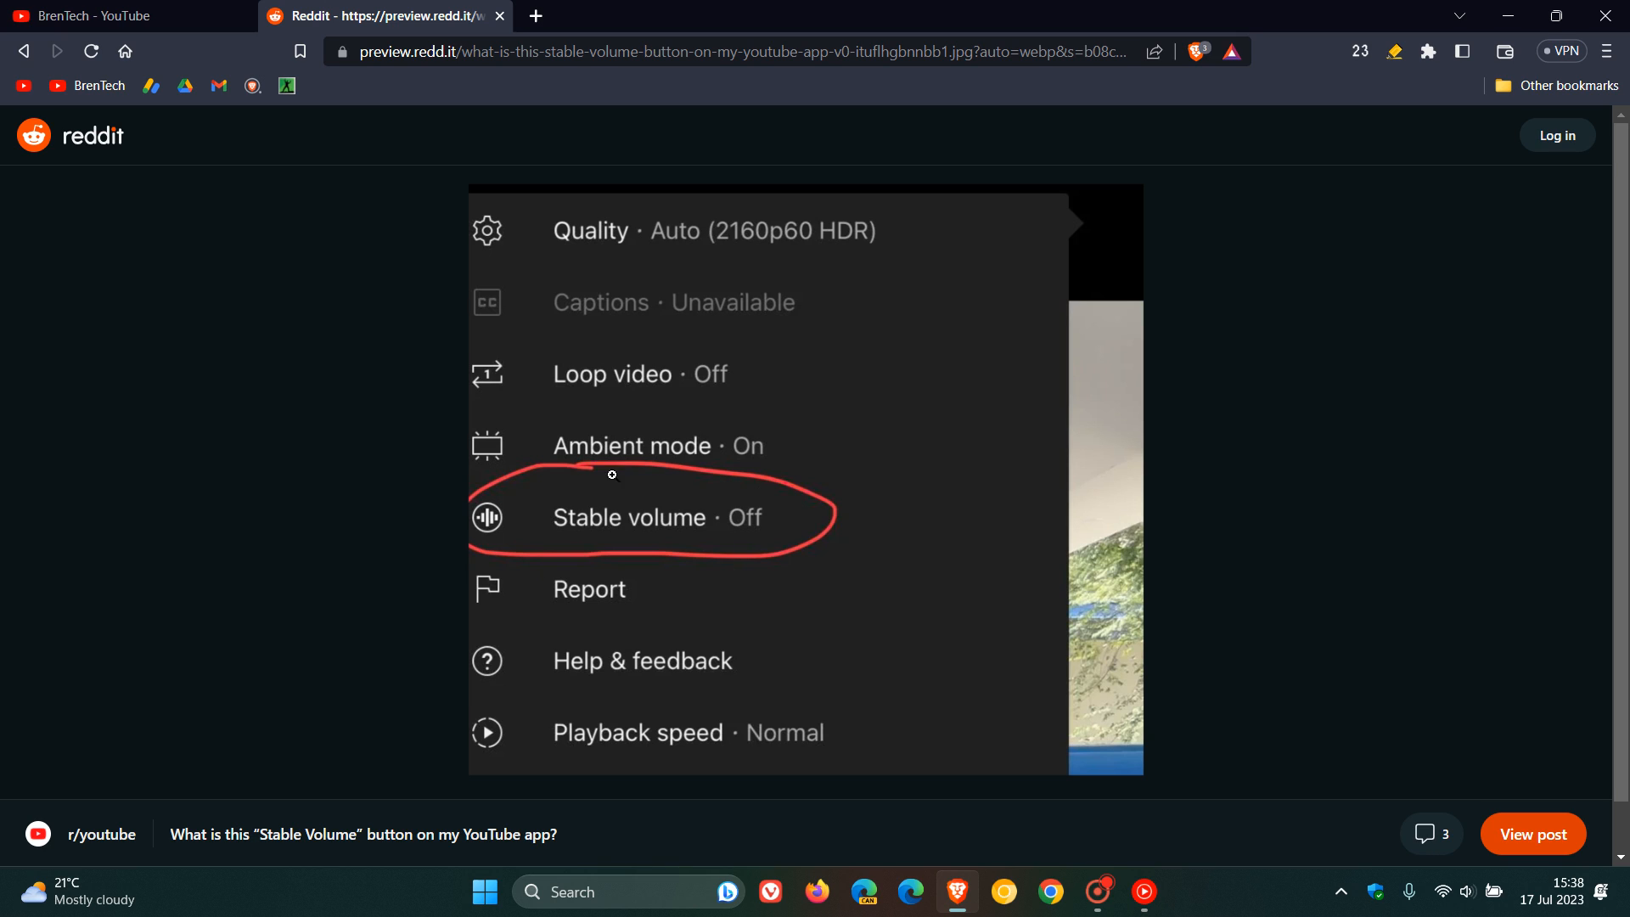
{"action": "mouse_move", "coordinate": [912, 505]}
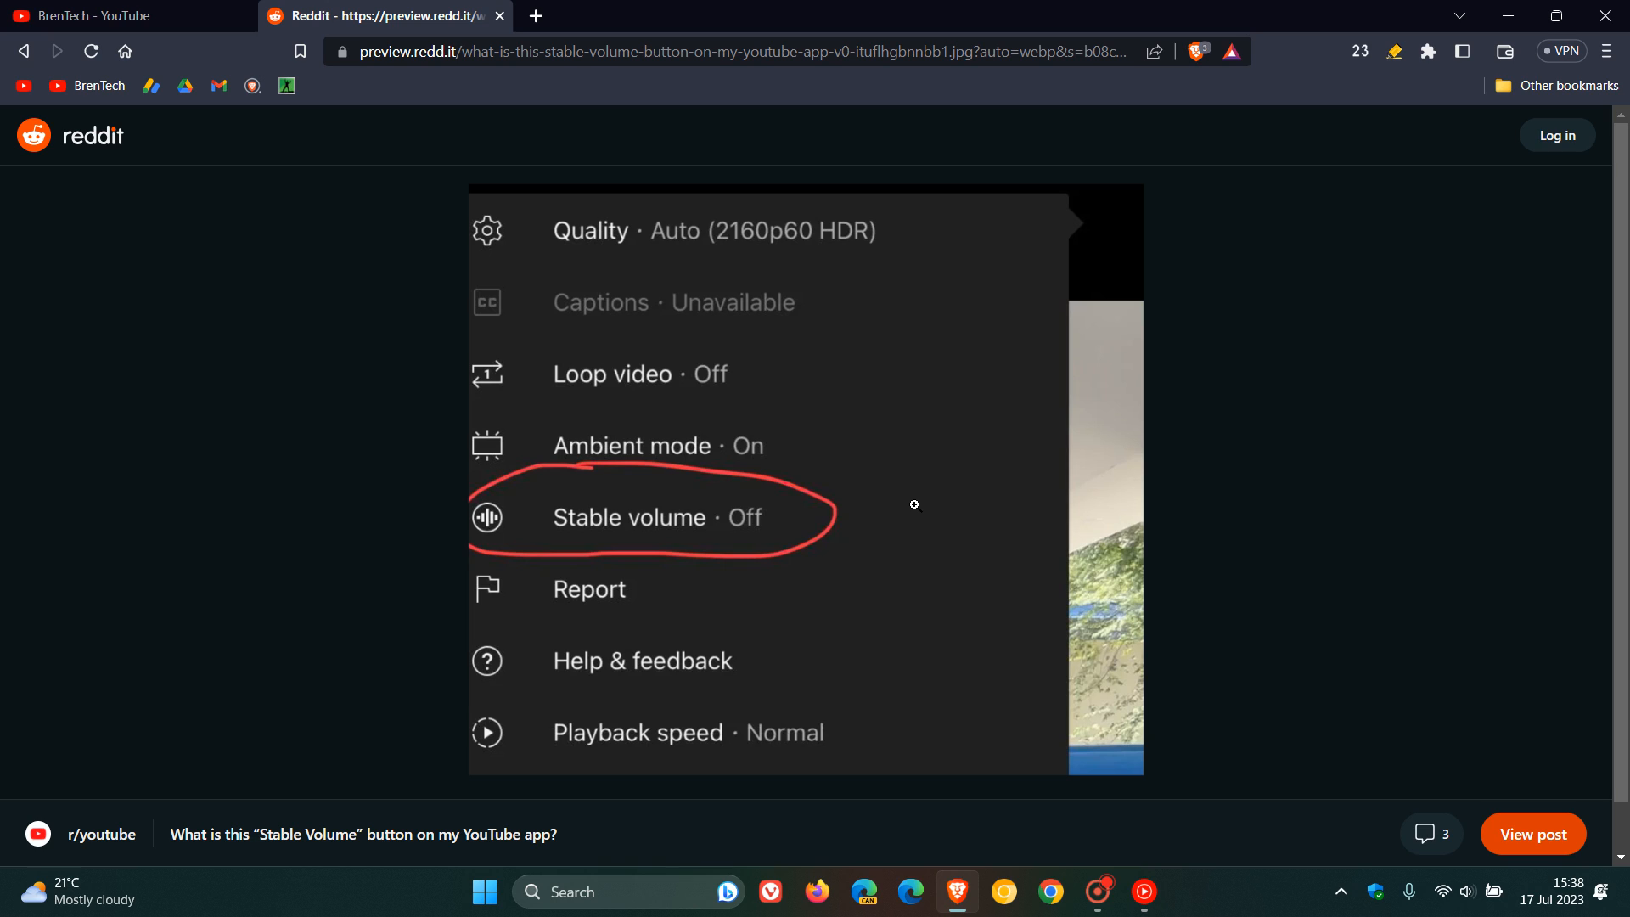
{"action": "mouse_move", "coordinate": [946, 506]}
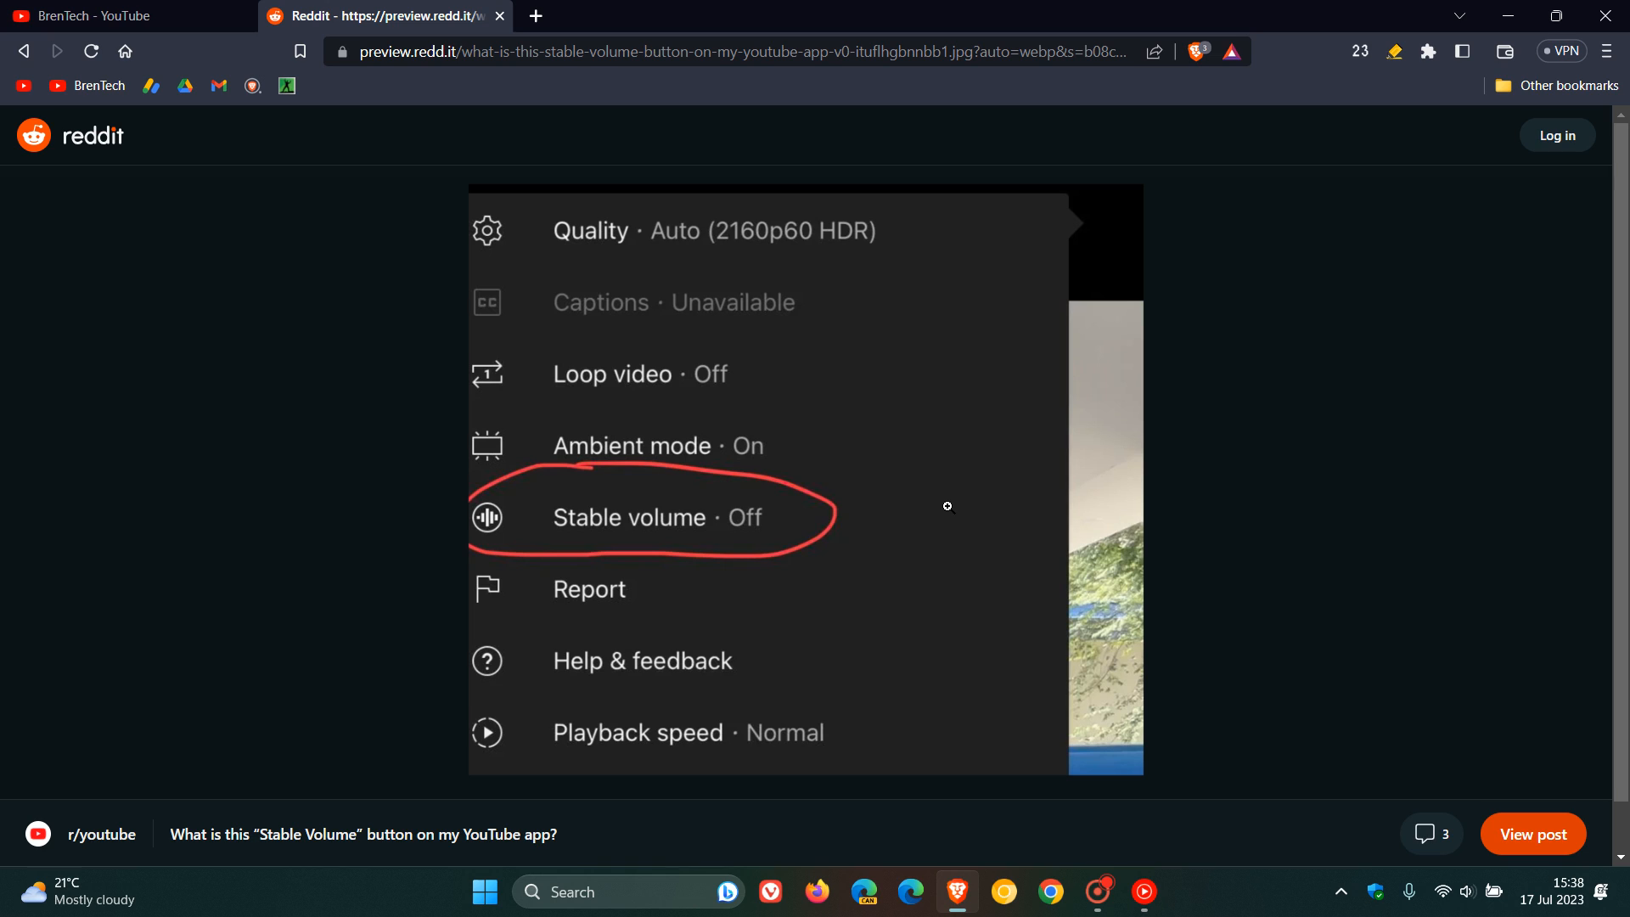
{"action": "mouse_move", "coordinate": [904, 432]}
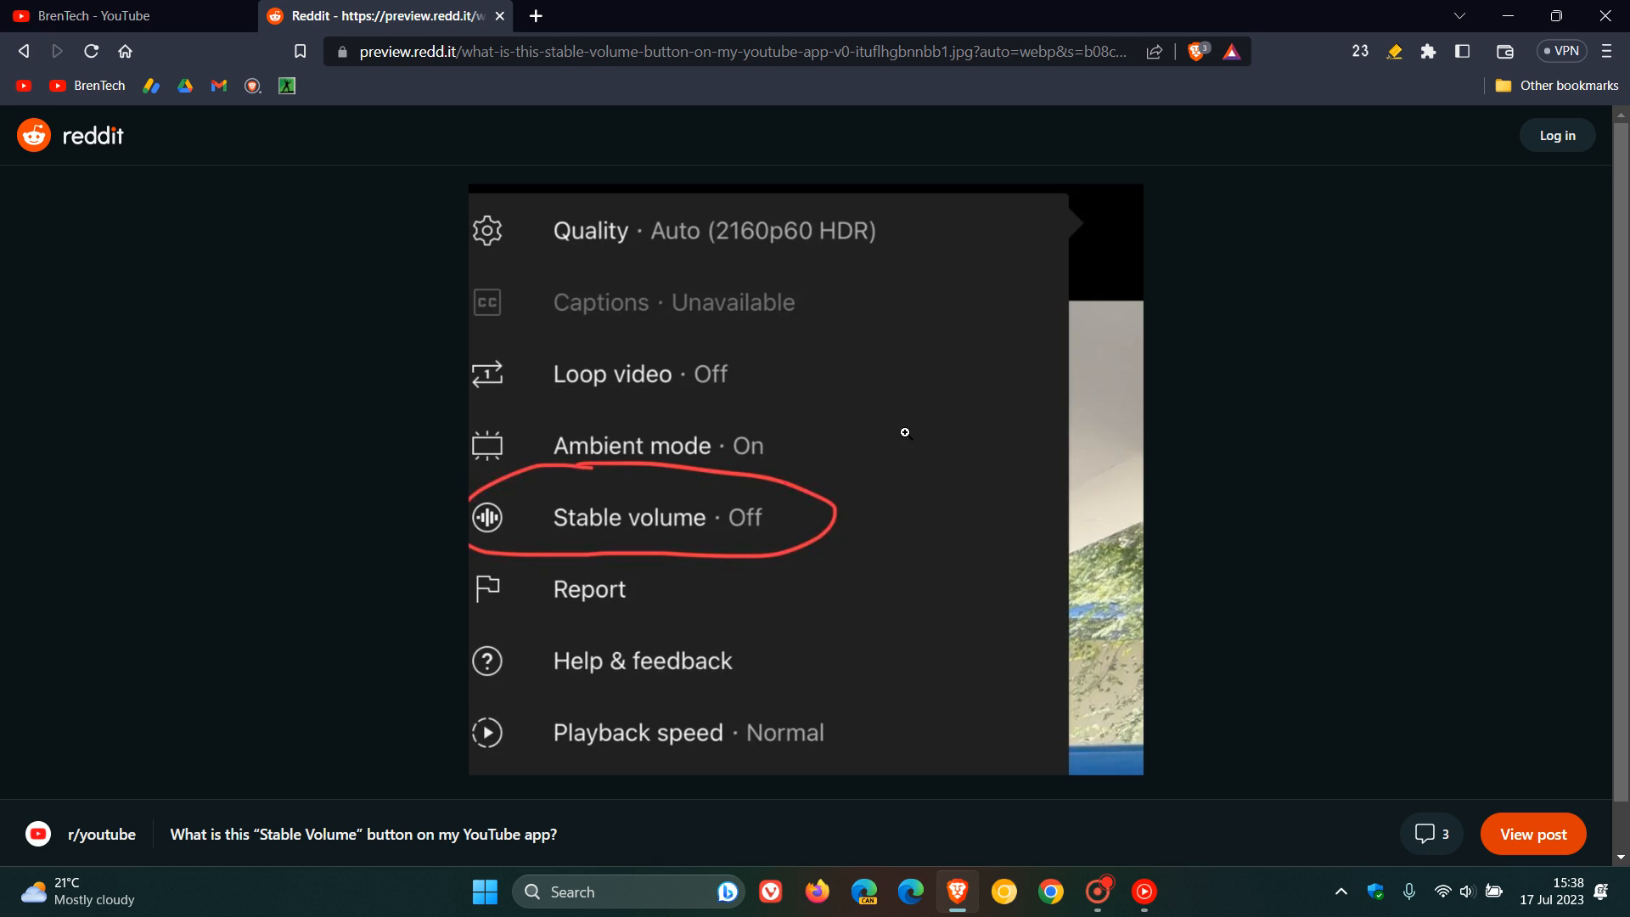
{"action": "mouse_move", "coordinate": [941, 464]}
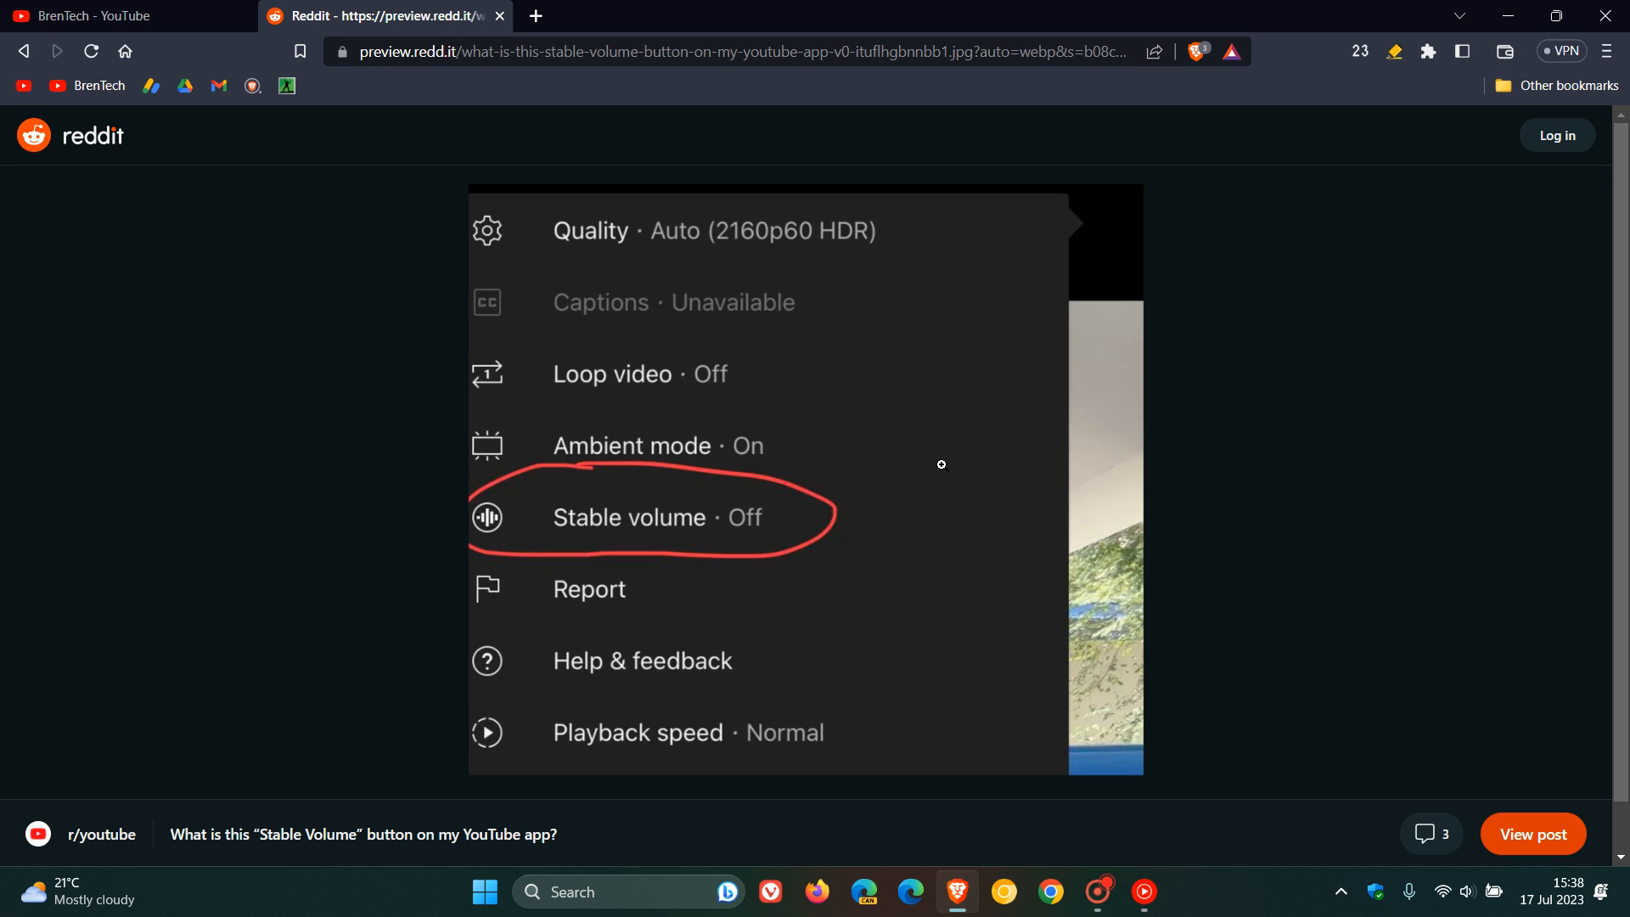
{"action": "mouse_move", "coordinate": [829, 451]}
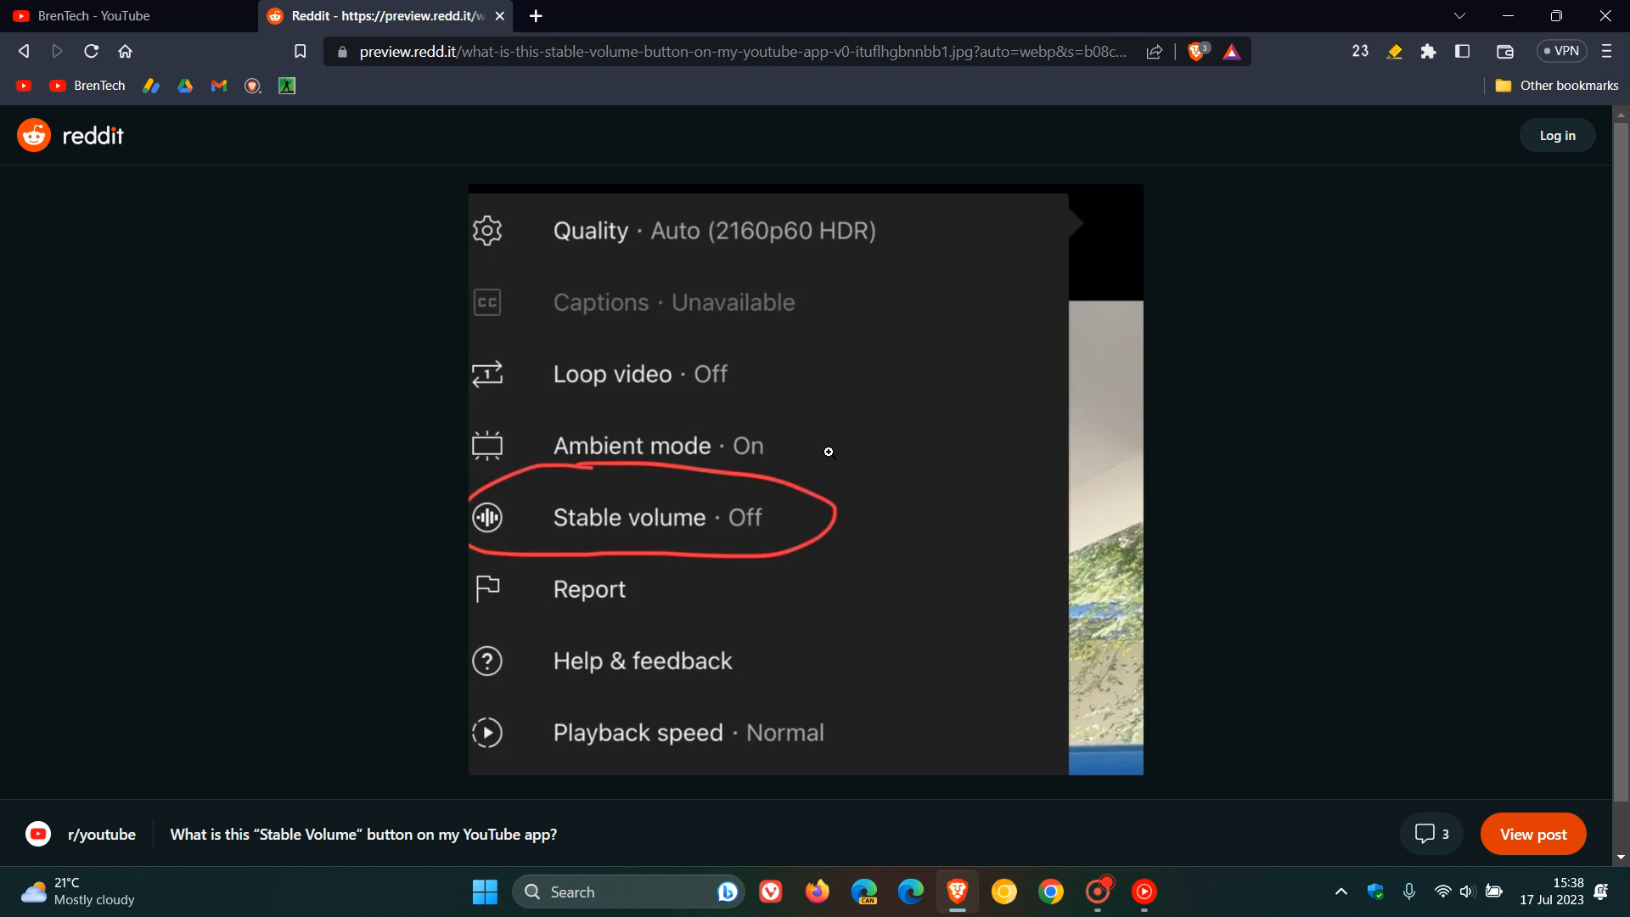
{"action": "mouse_move", "coordinate": [906, 495]}
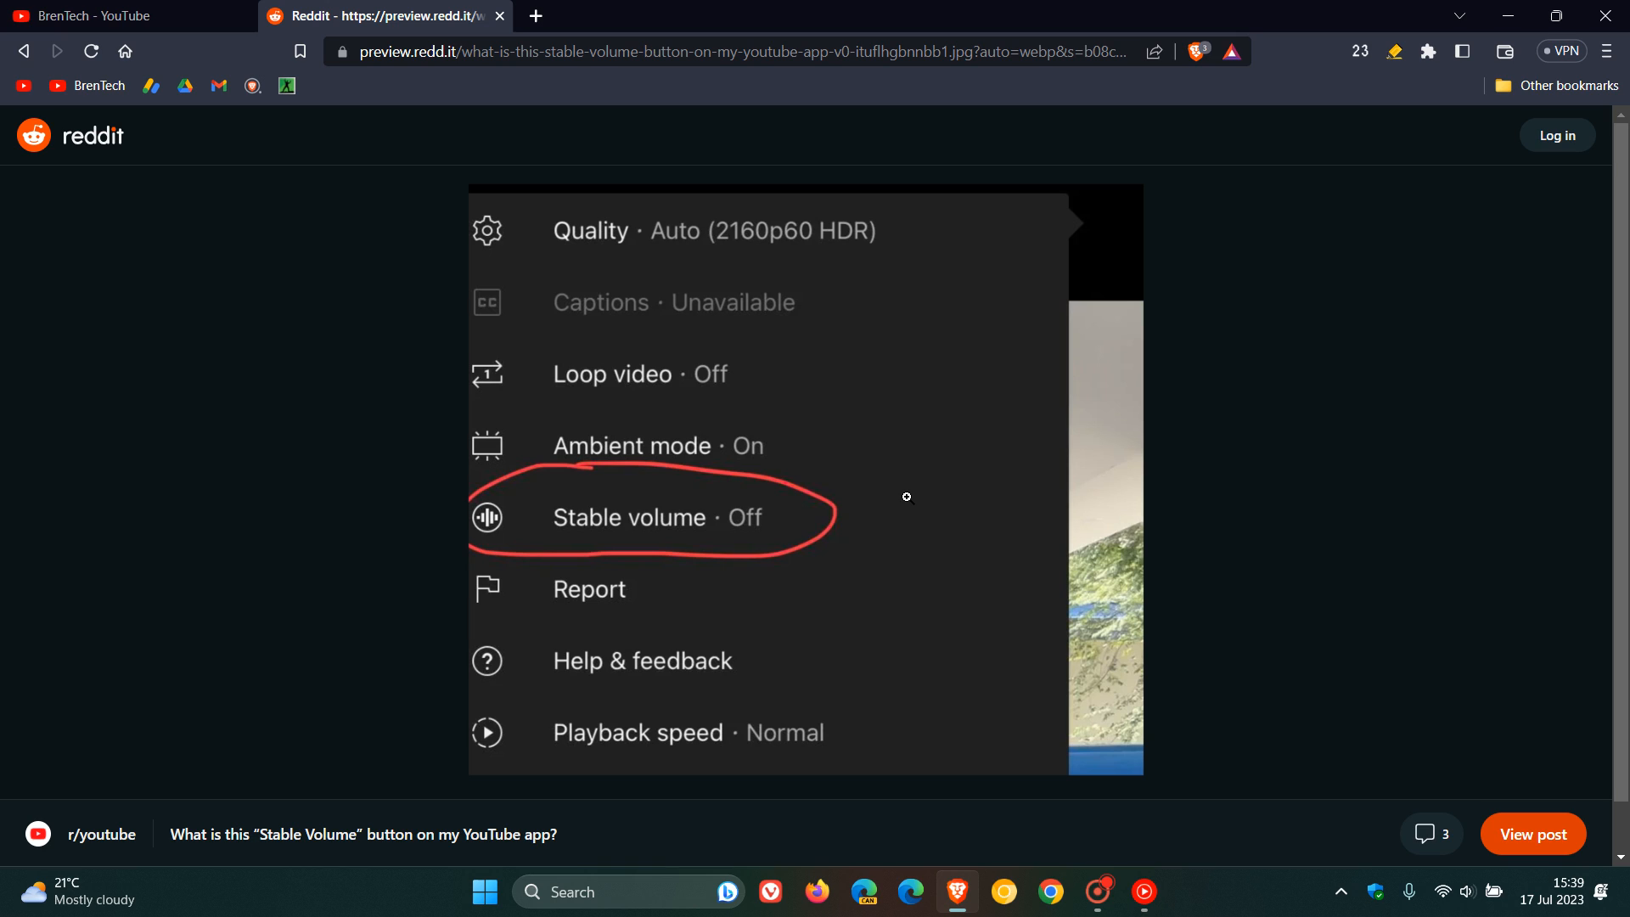
{"action": "mouse_move", "coordinate": [906, 481]}
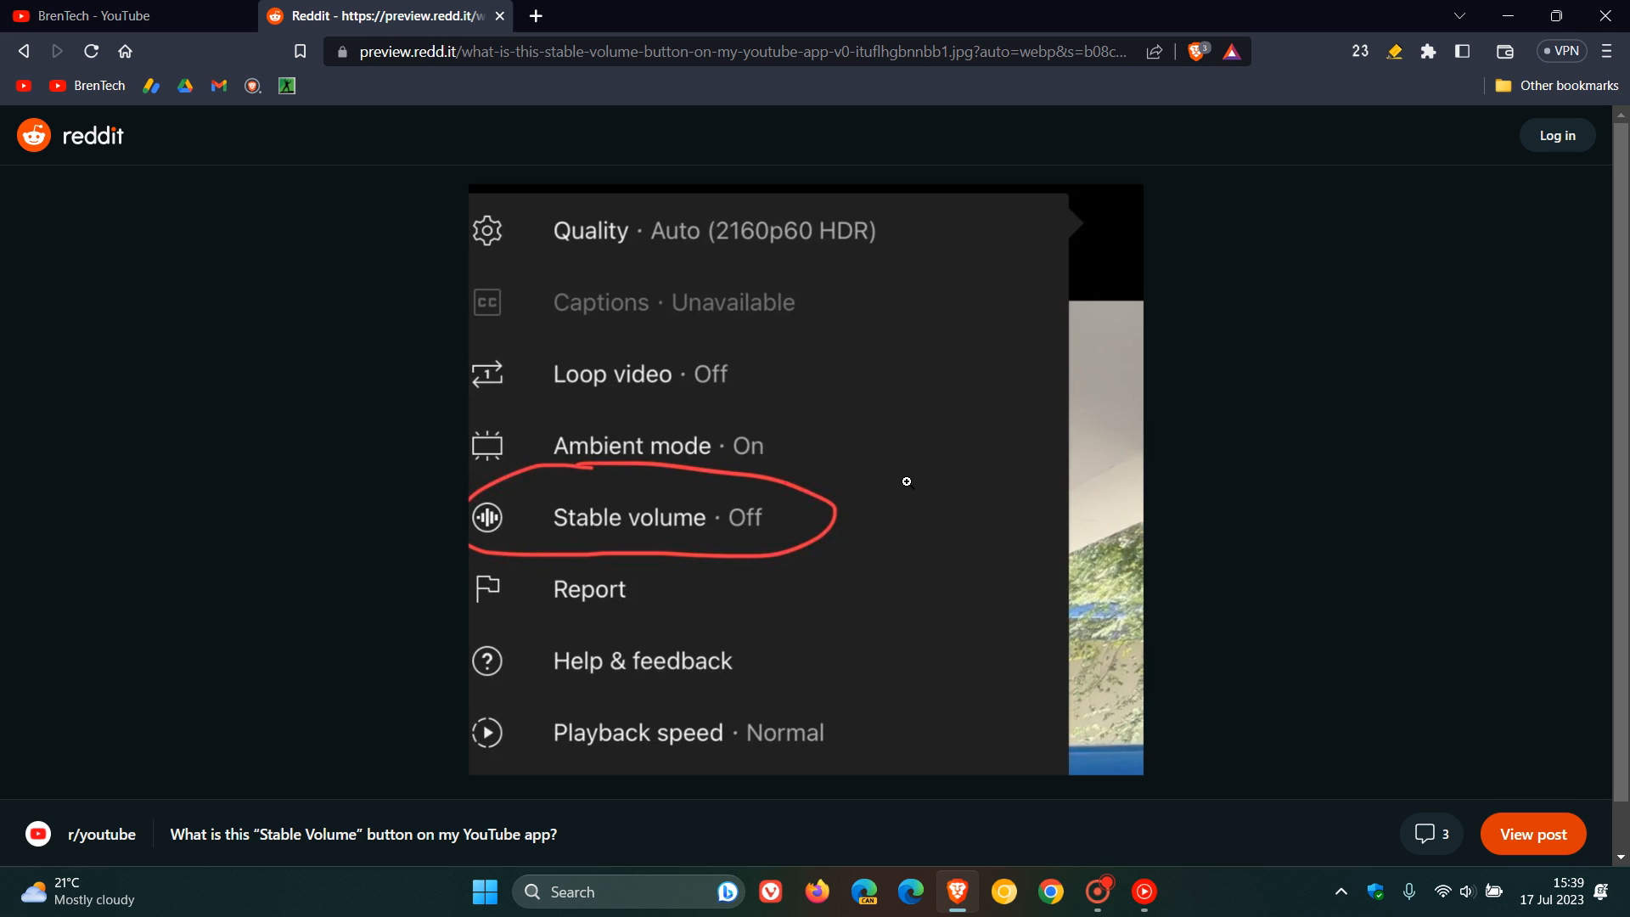
Step: Play BrenTech's newest video and open its player settings menu listing ambient mode, speed, quality
{"action": "left_click", "coordinate": [125, 15]}
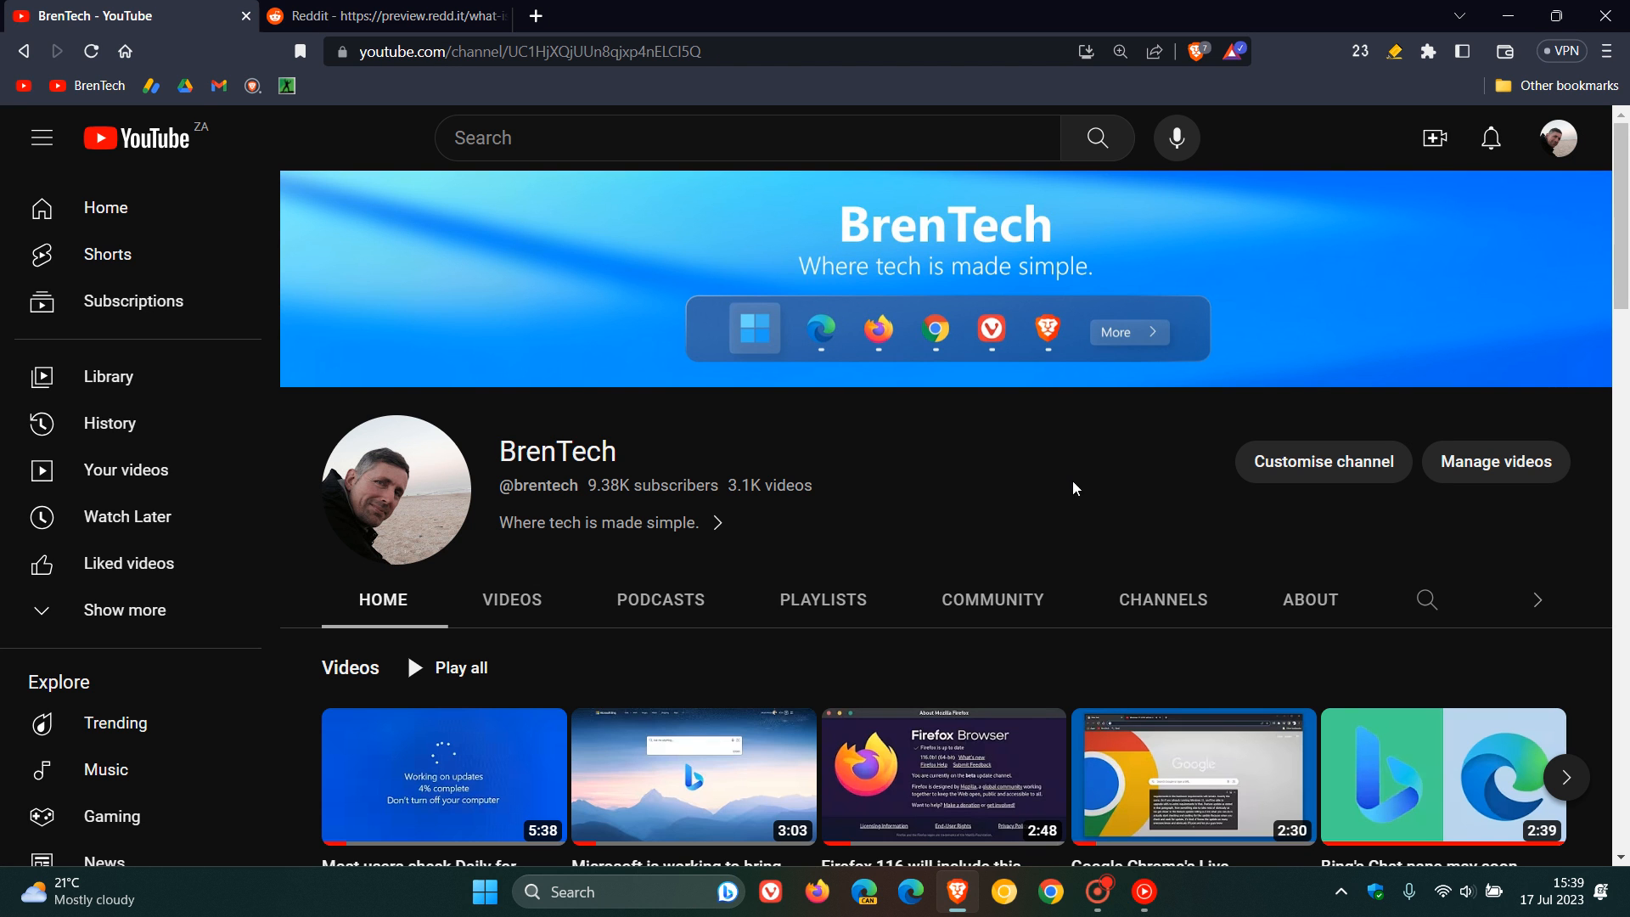
{"action": "mouse_move", "coordinate": [1048, 483]}
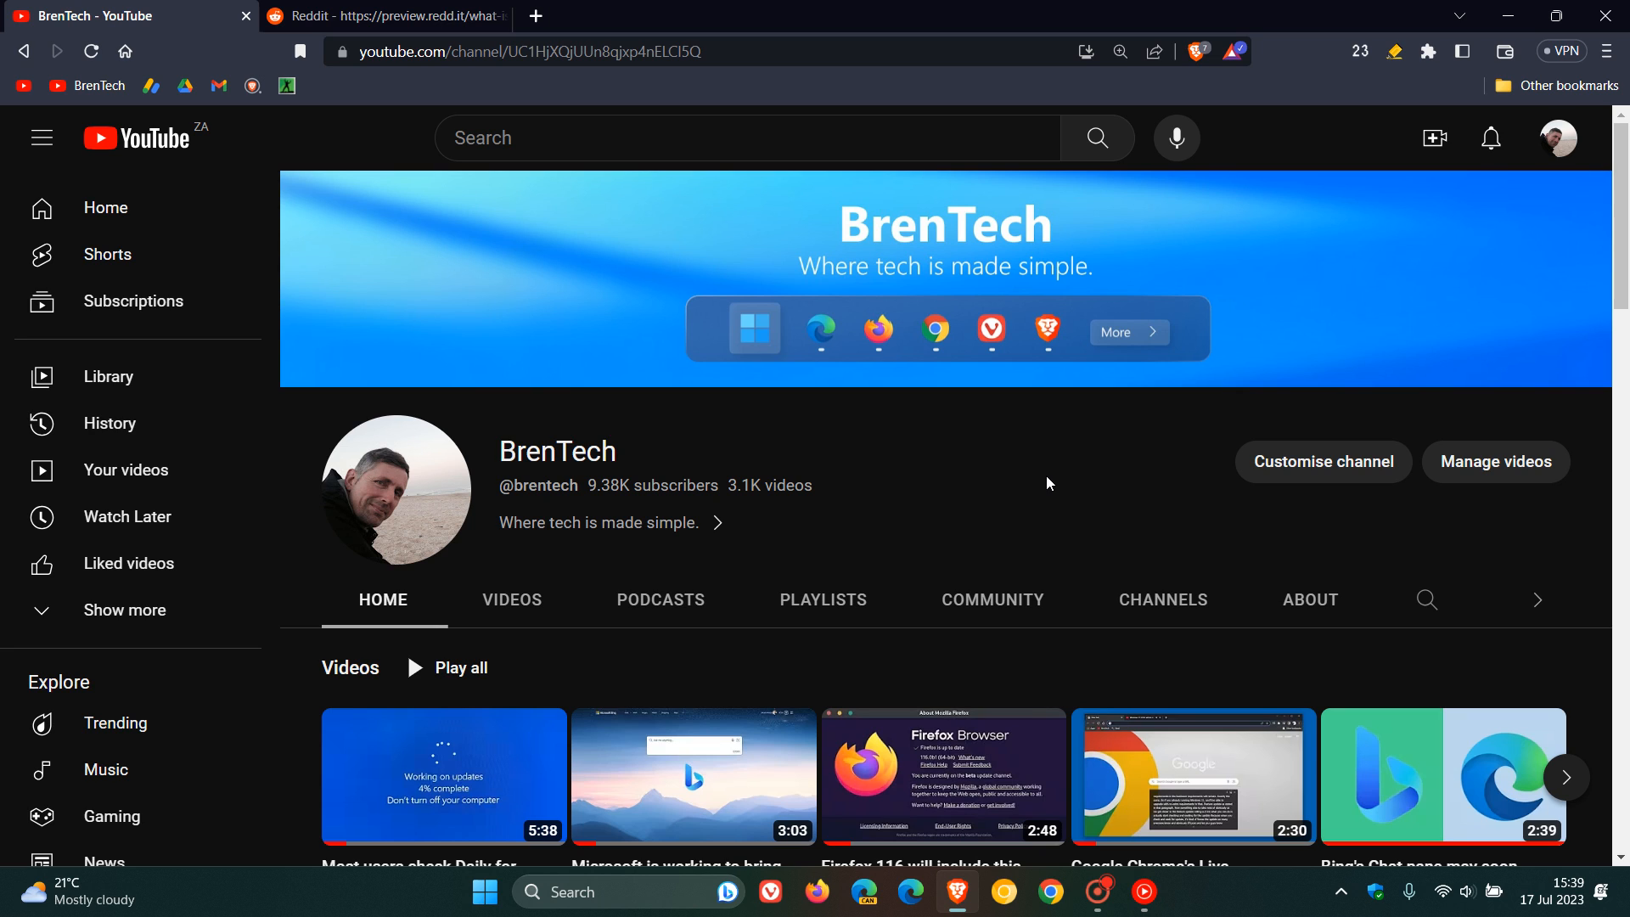
{"action": "scroll", "scroll_direction": "down", "scroll_amount": 3}
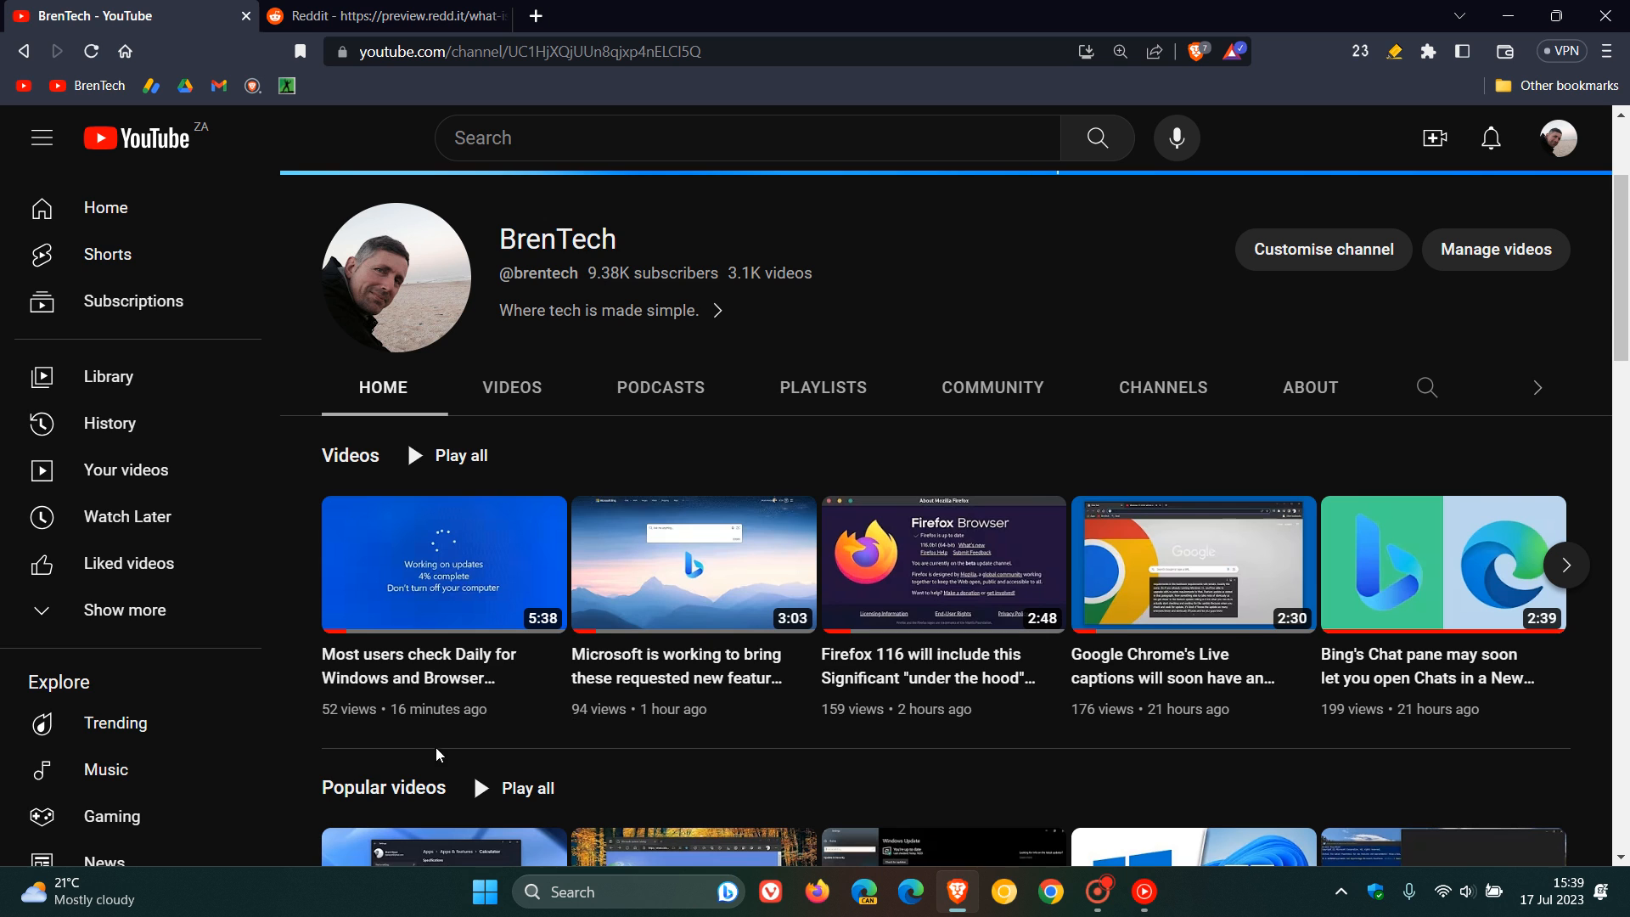
{"action": "left_click", "coordinate": [443, 565]}
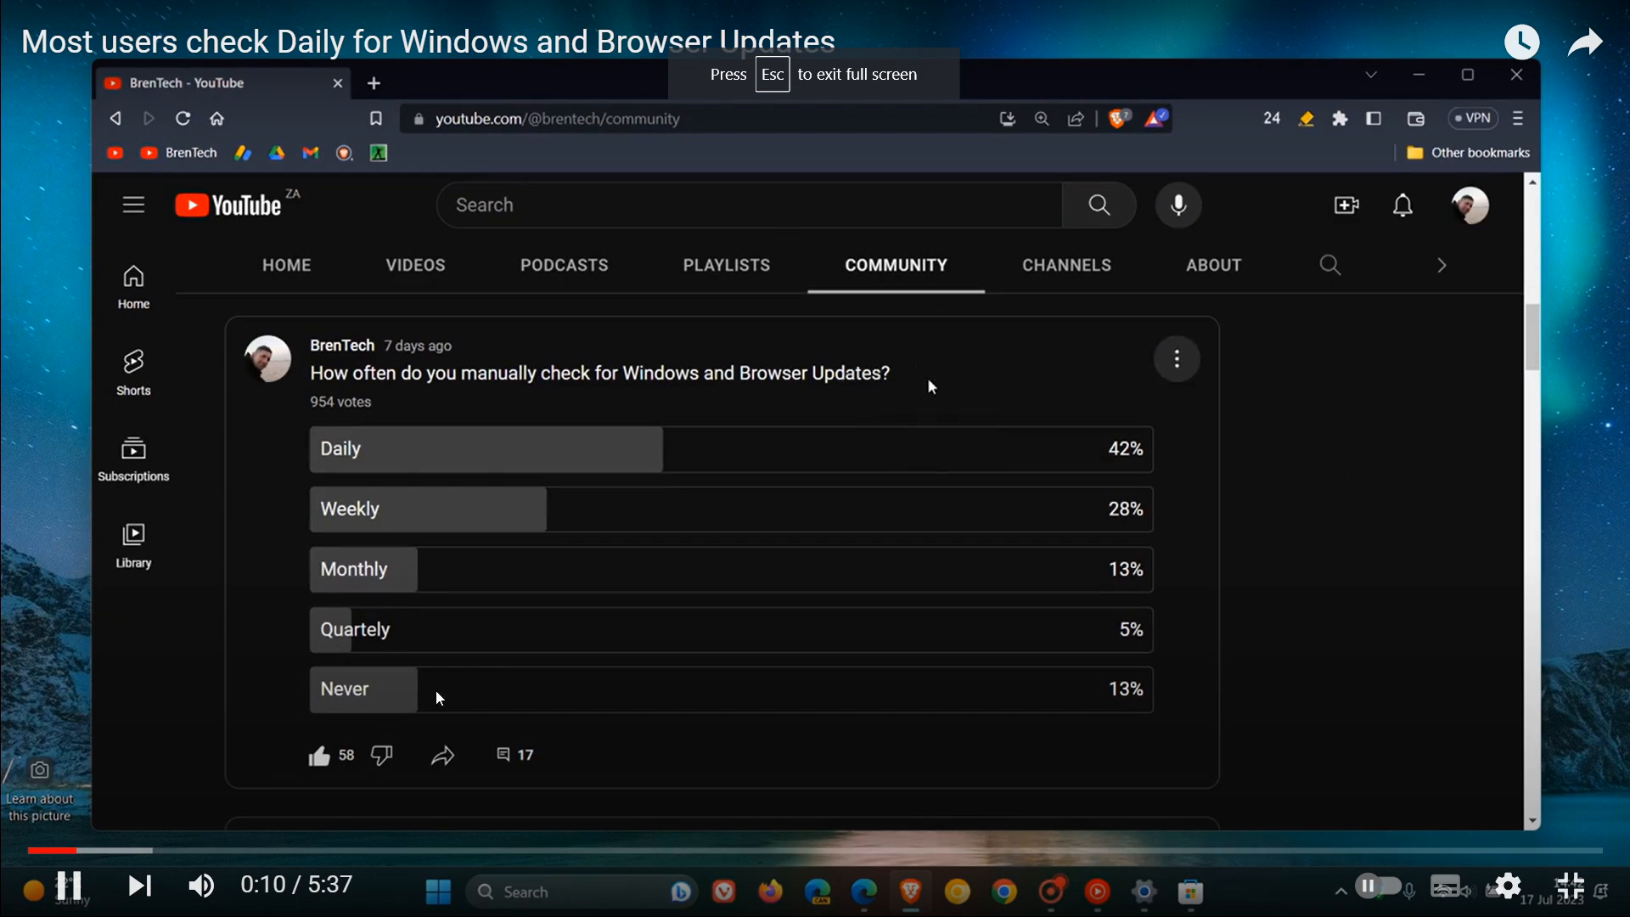
{"action": "mouse_move", "coordinate": [200, 890]}
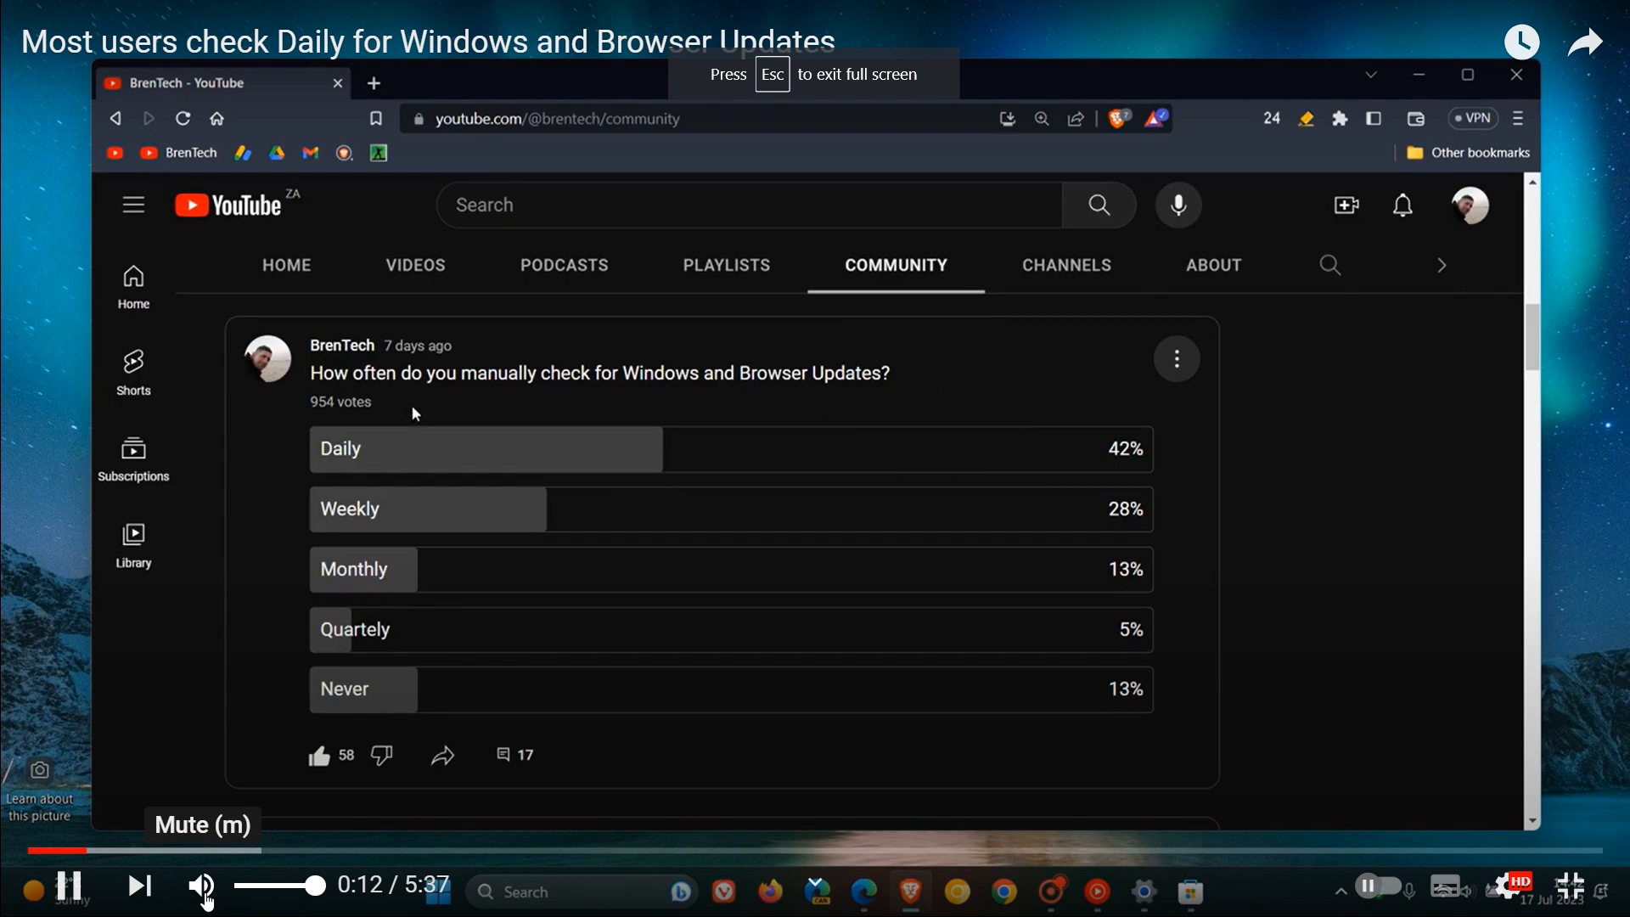
{"action": "left_click", "coordinate": [199, 891]}
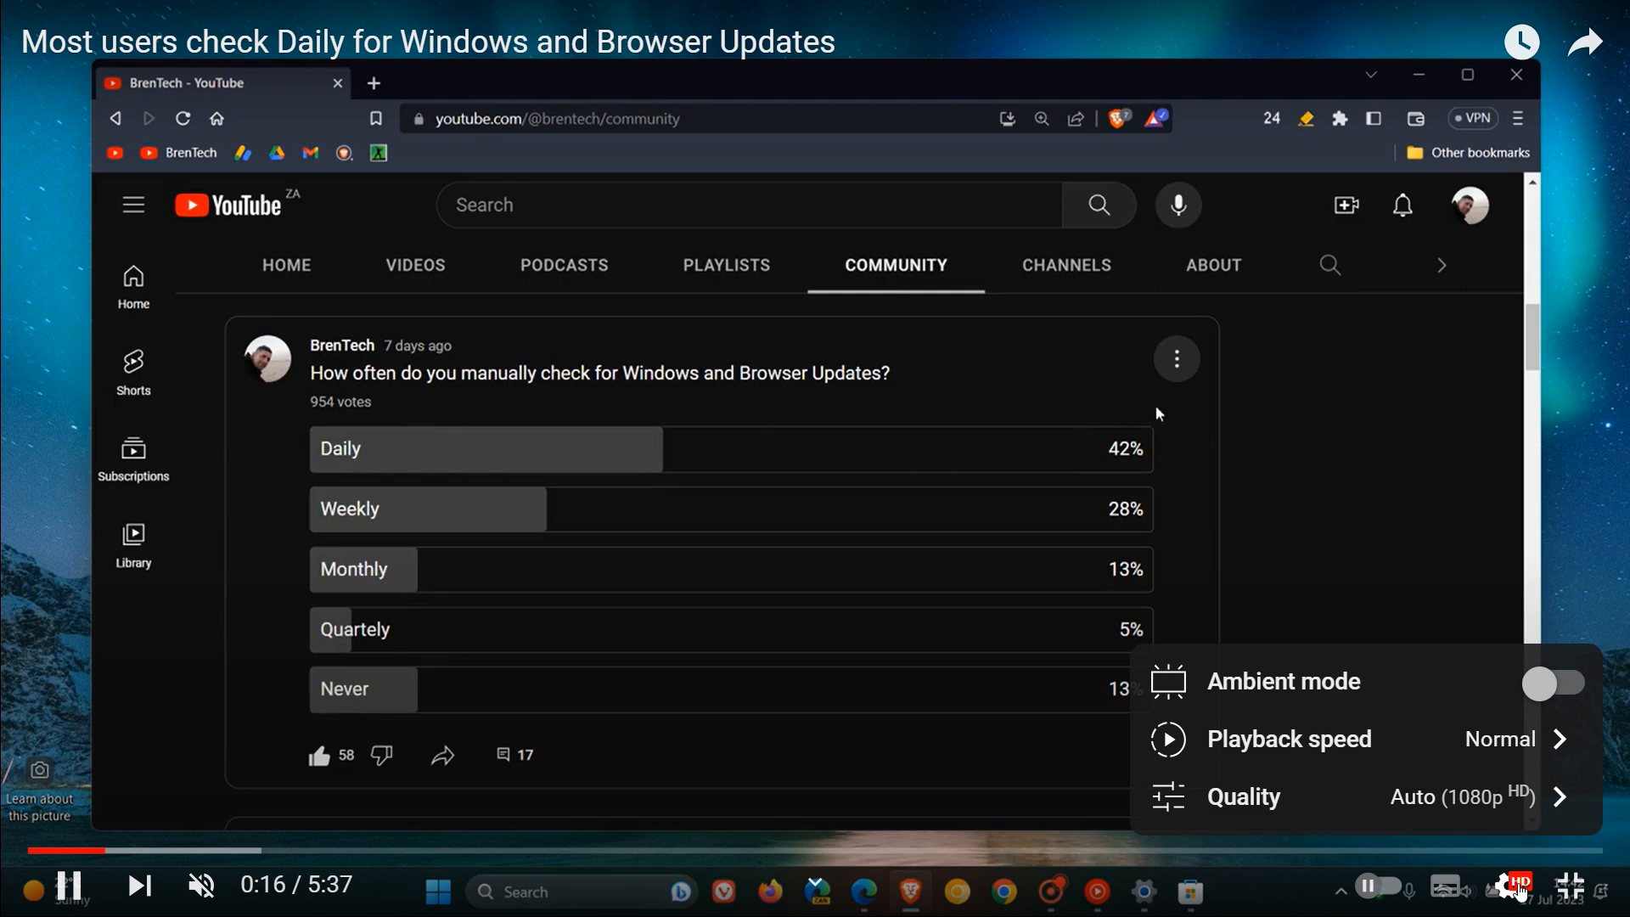
{"action": "mouse_move", "coordinate": [1393, 746]}
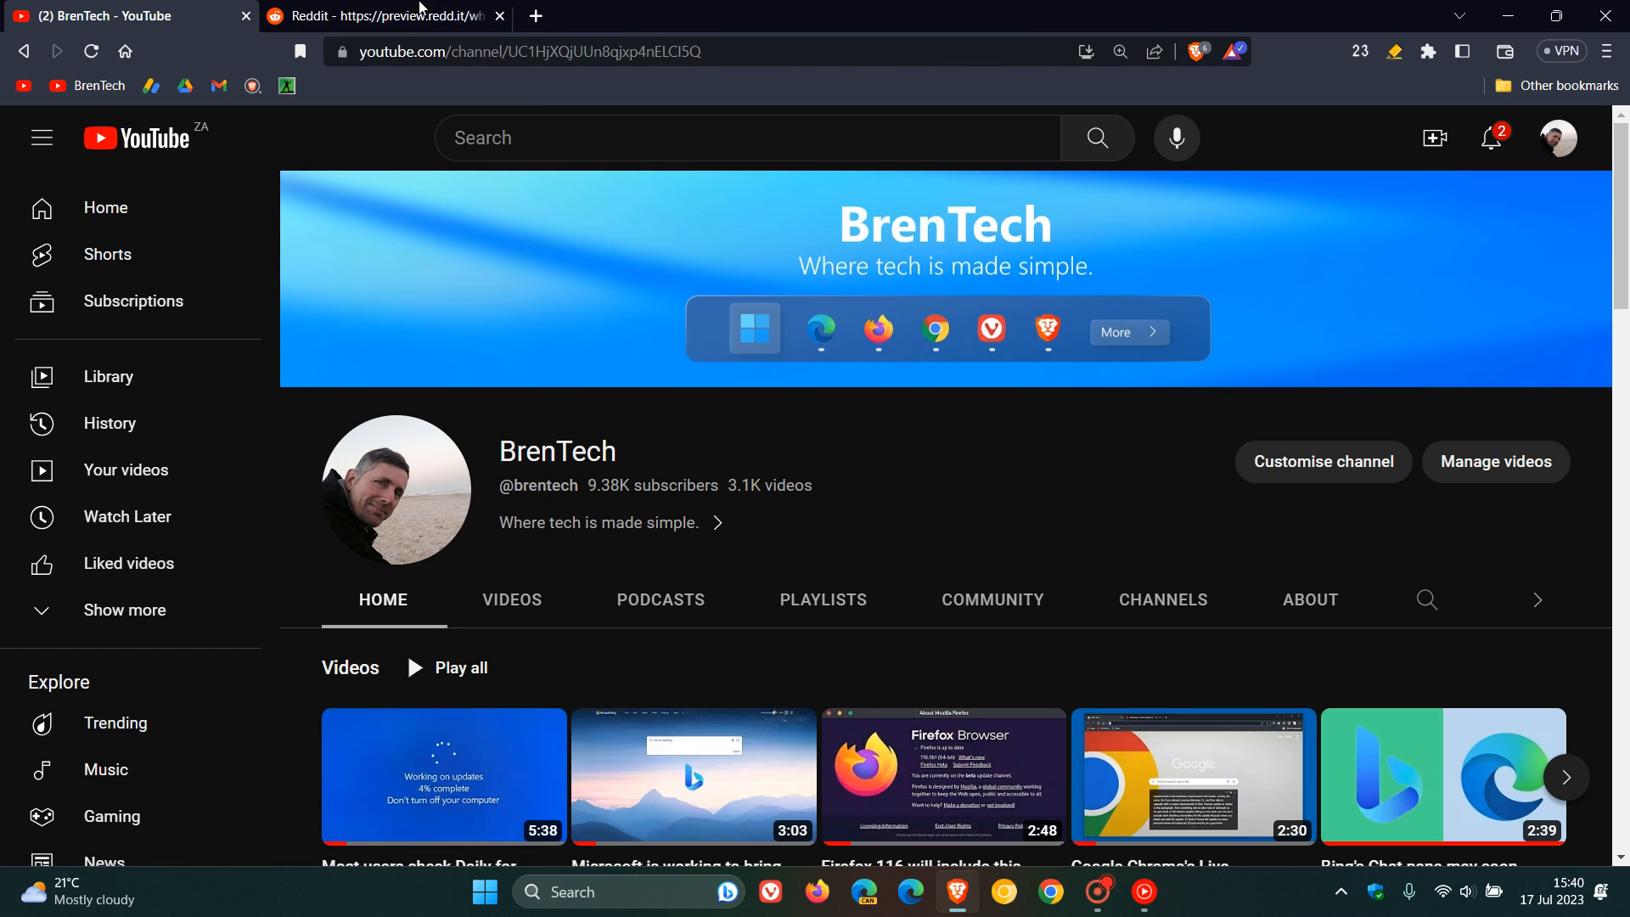
{"action": "left_click", "coordinate": [384, 15]}
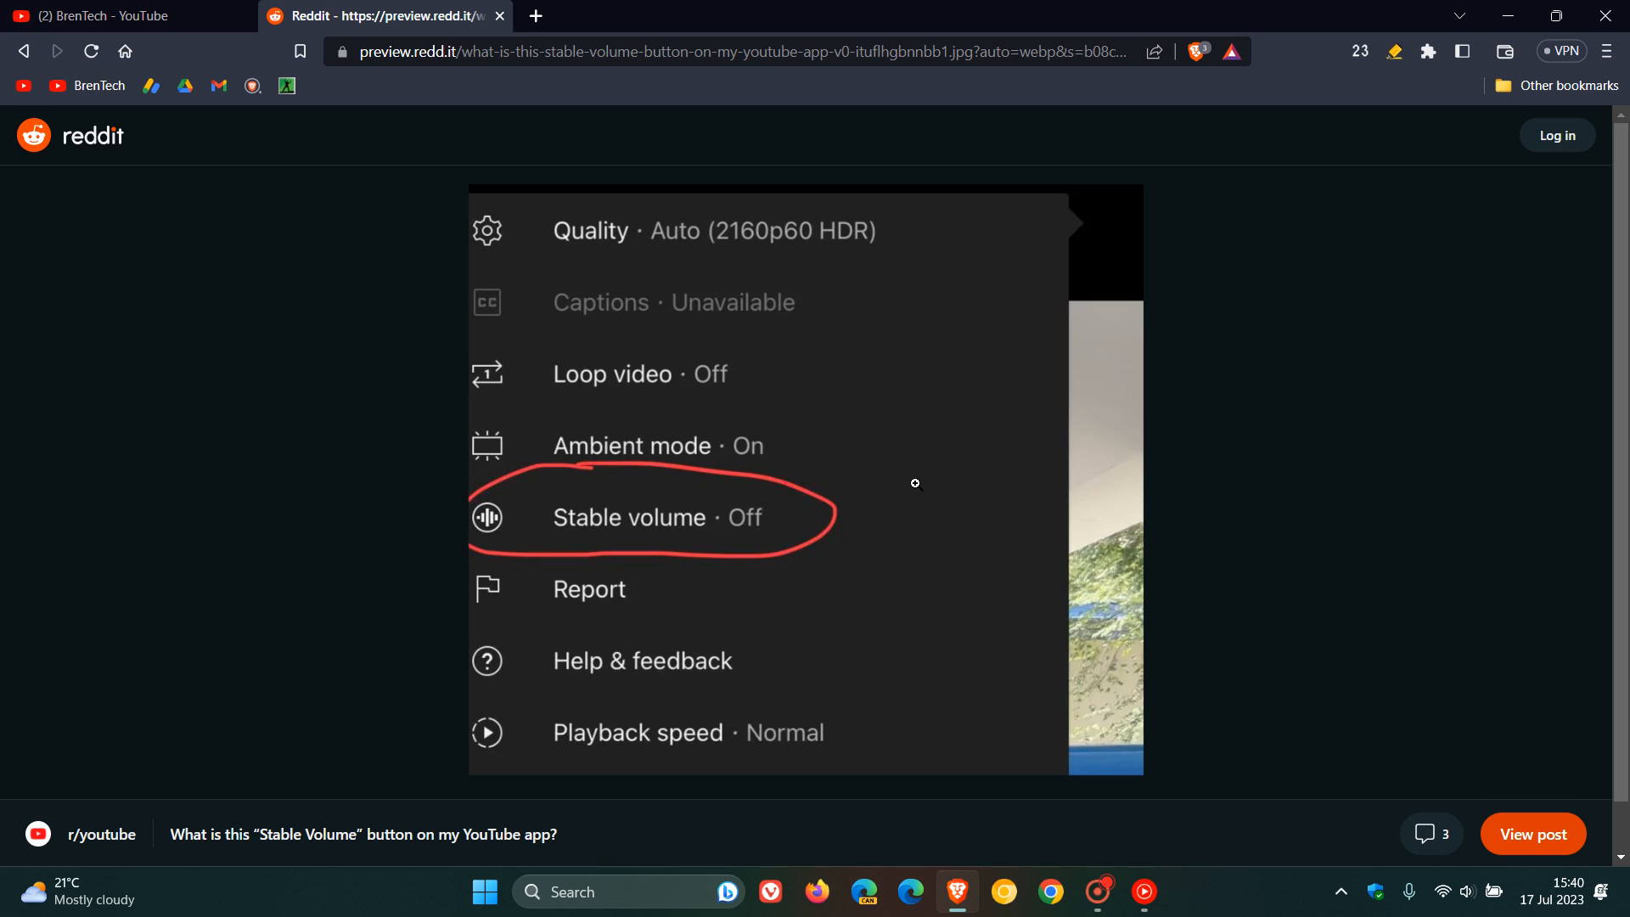
{"action": "mouse_move", "coordinate": [786, 412]}
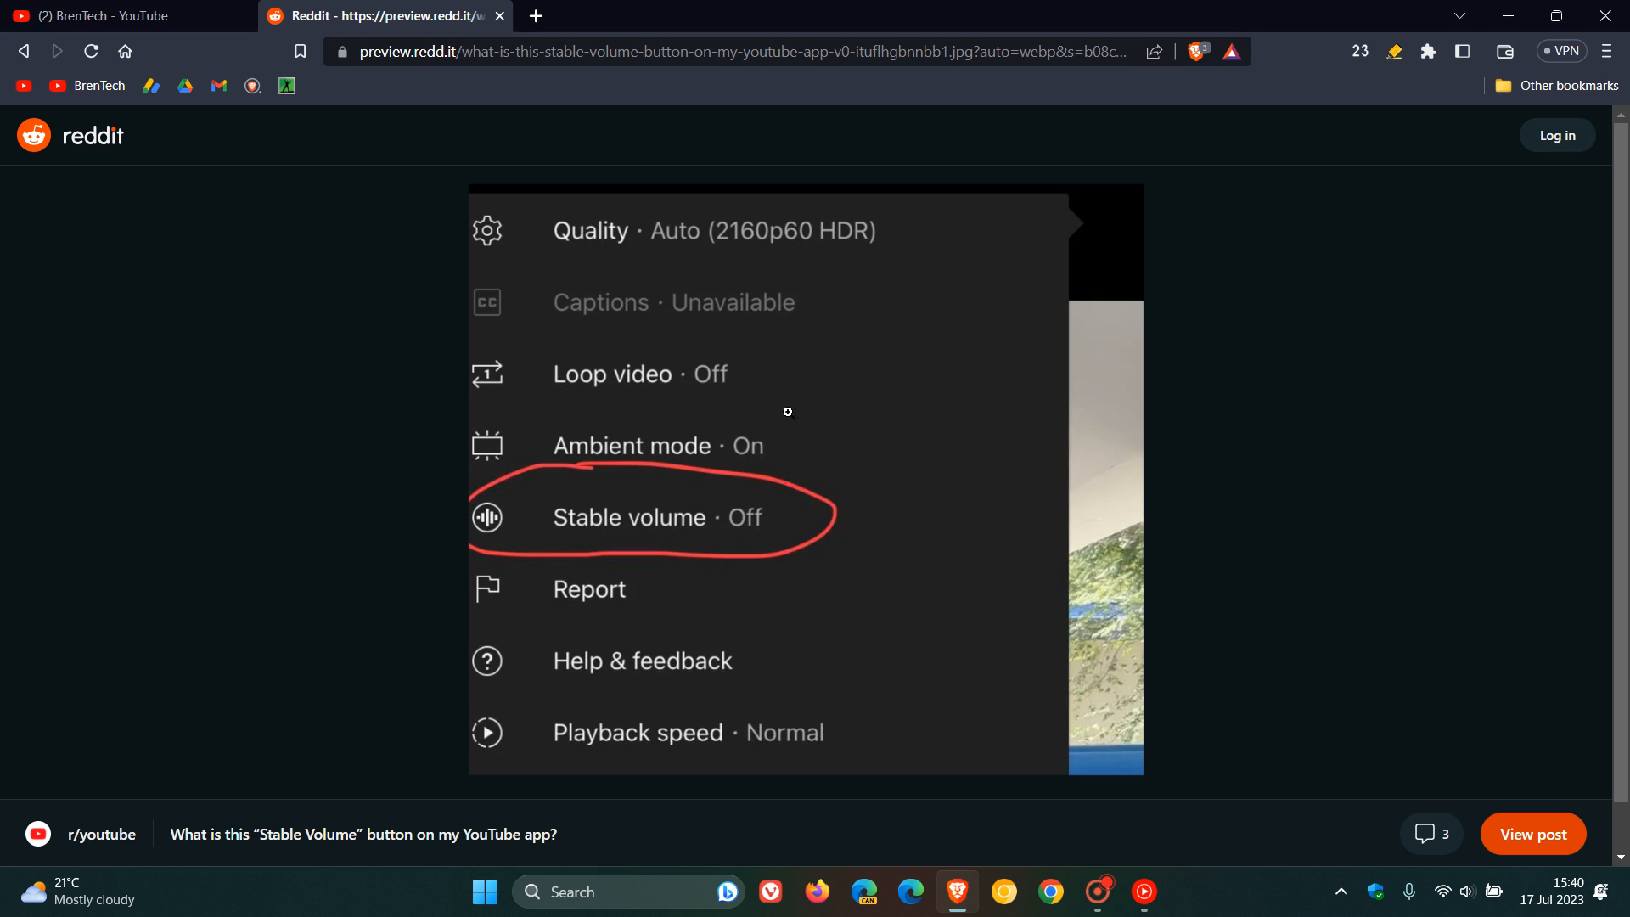
{"action": "left_click", "coordinate": [124, 16]}
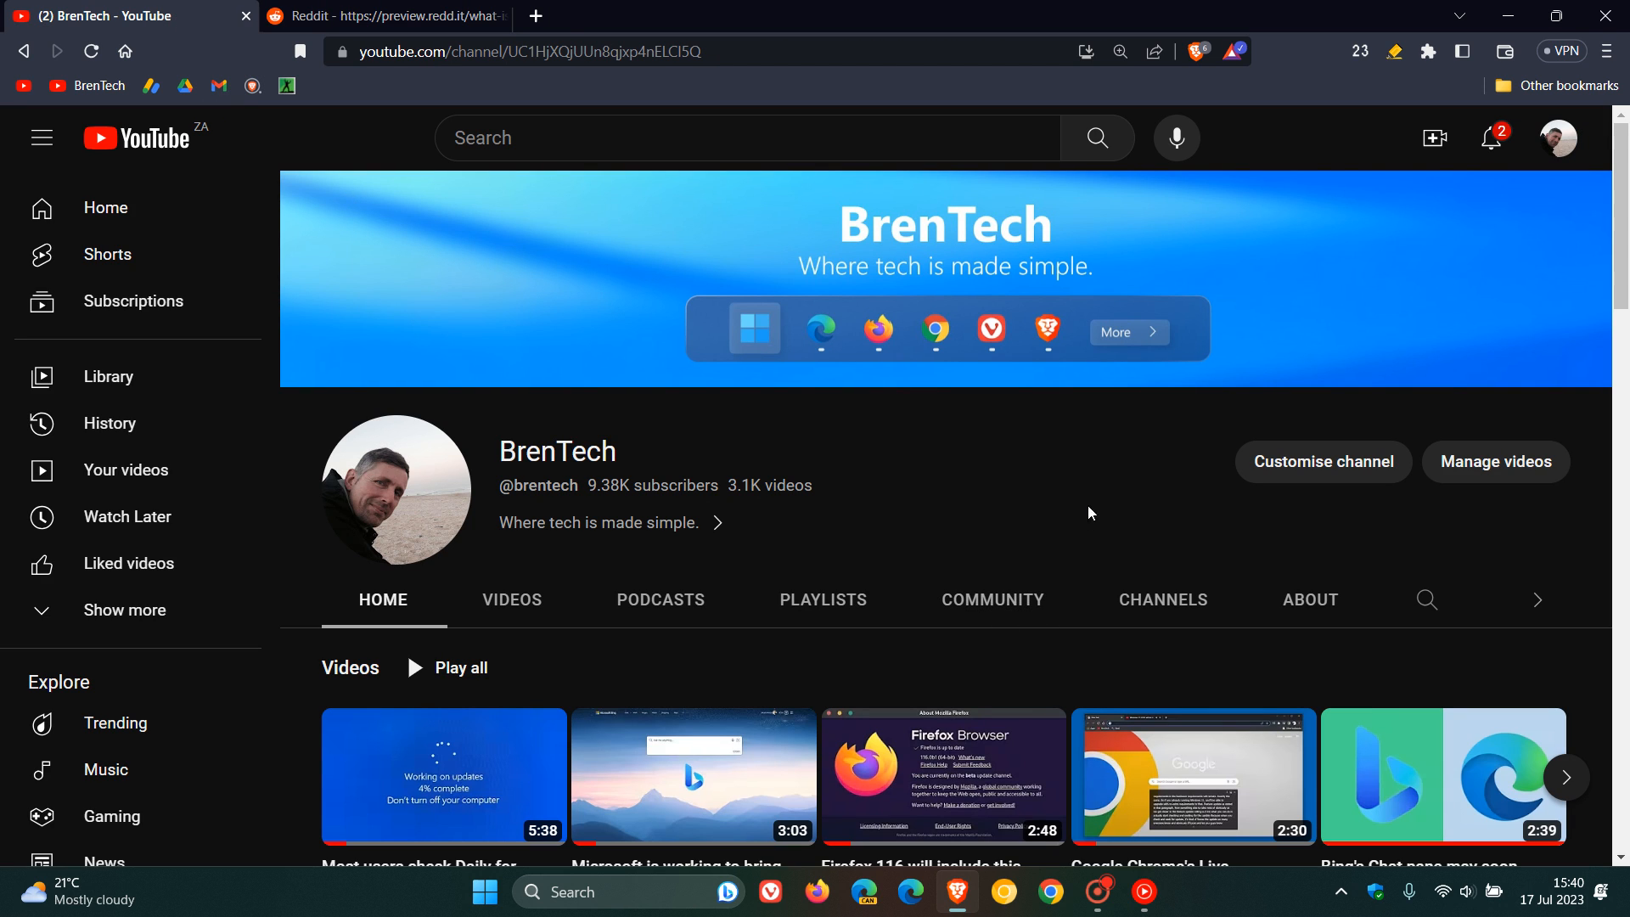
{"action": "mouse_move", "coordinate": [1091, 490]}
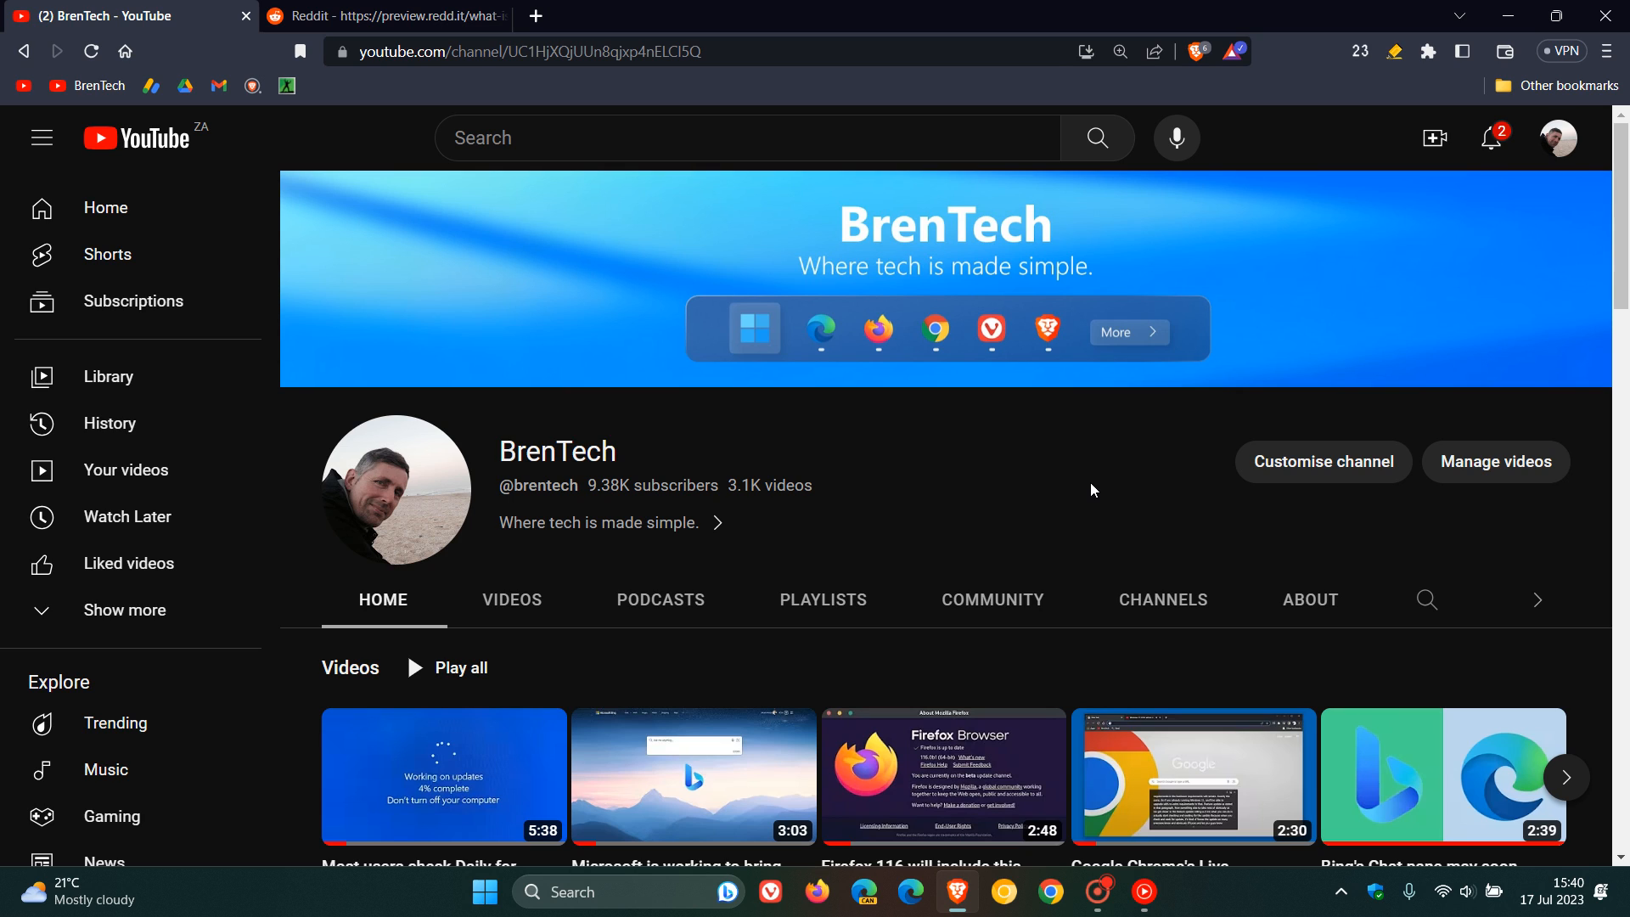
{"action": "mouse_move", "coordinate": [990, 476]}
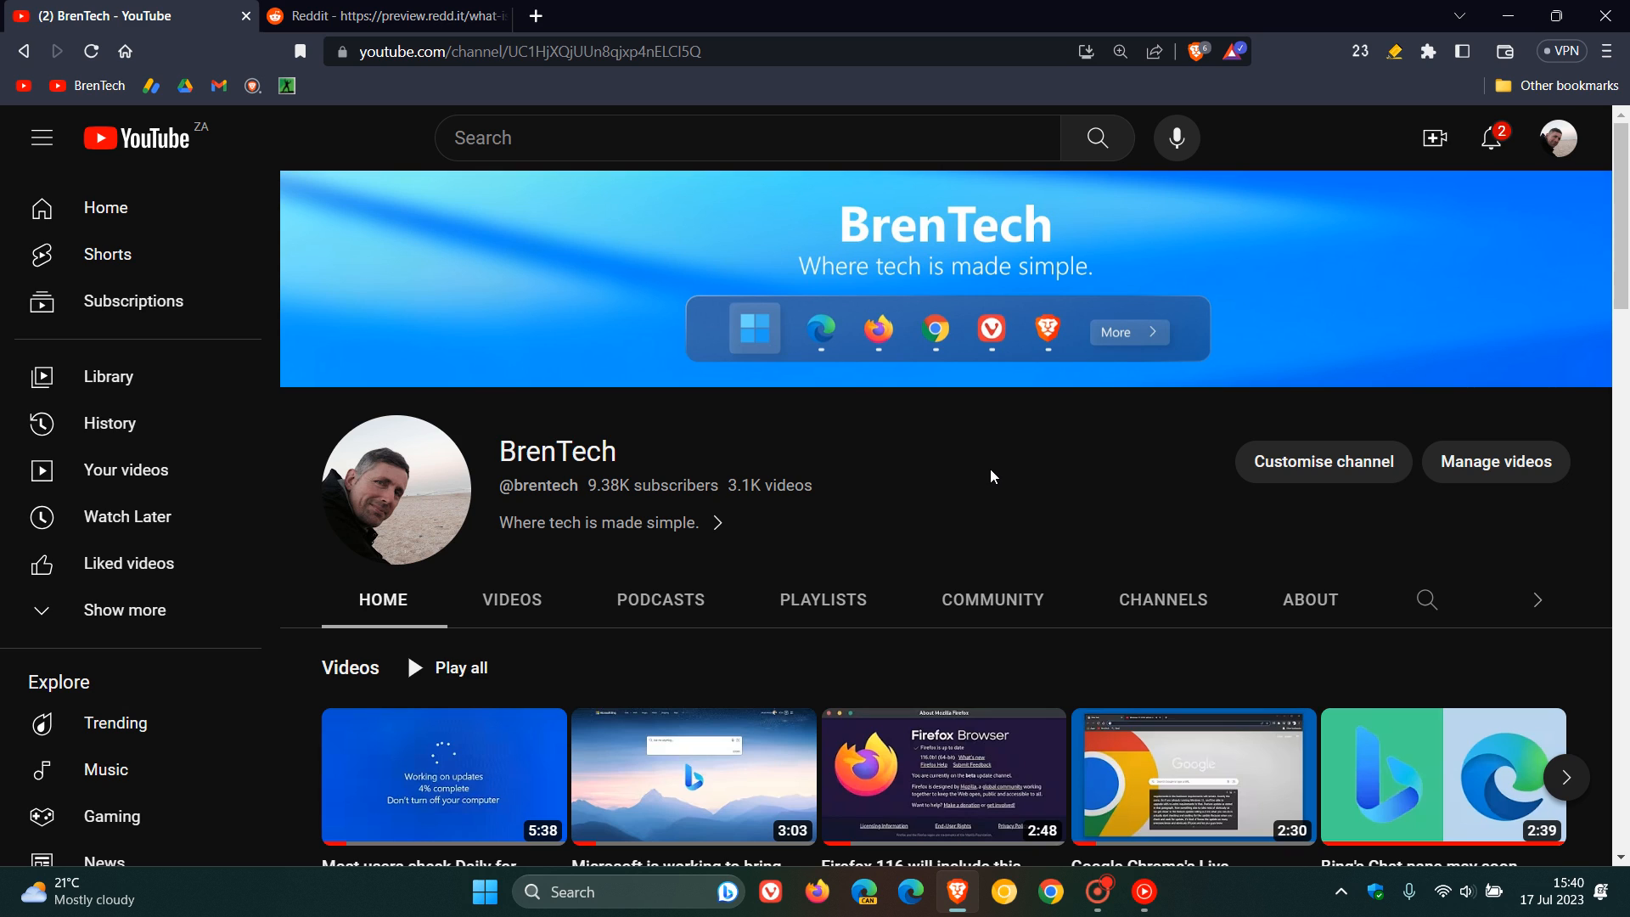